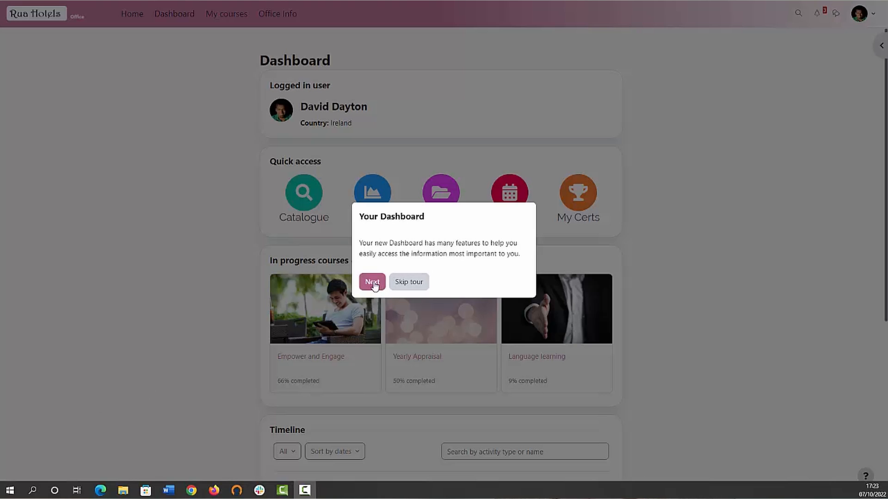
Step: Finish and dismiss the dashboard user tour, then look over the Office dashboard timeline and badges
left_click(371, 282)
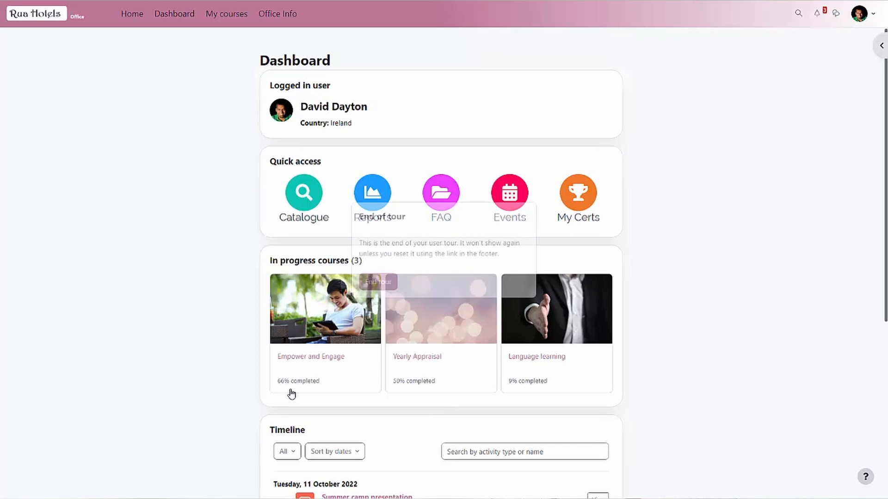
left_click(377, 282)
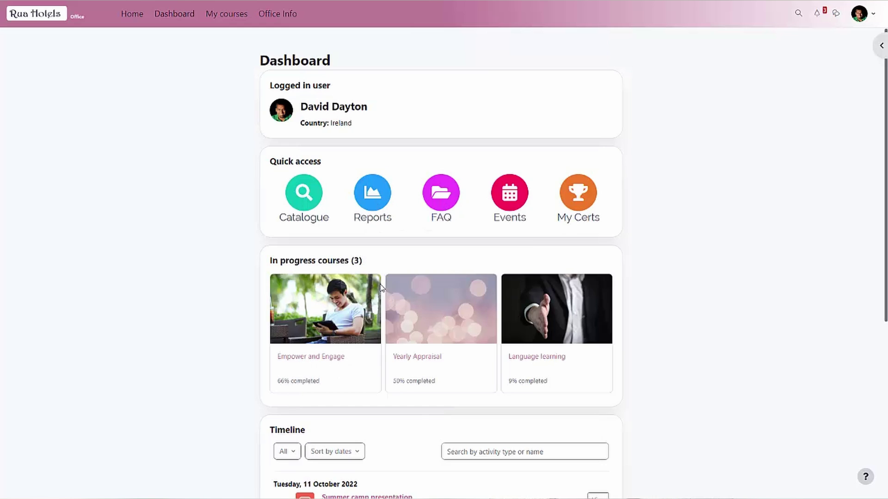
mouse_move(180, 317)
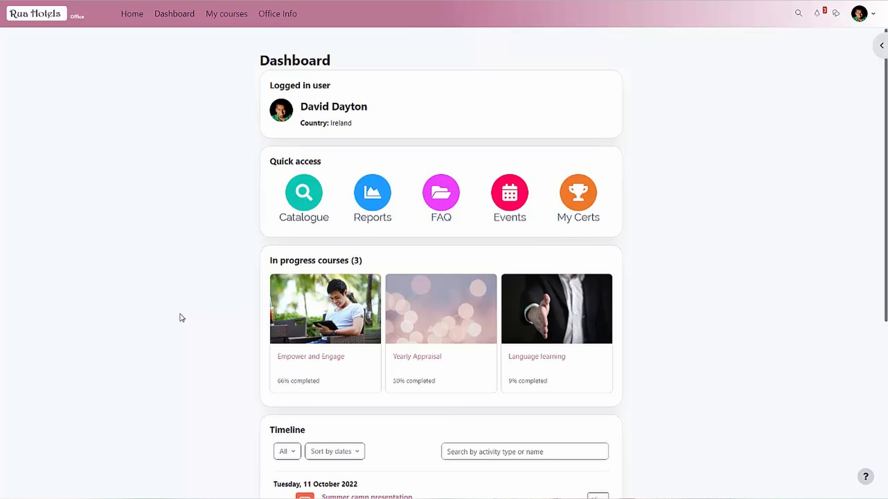
mouse_move(851, 277)
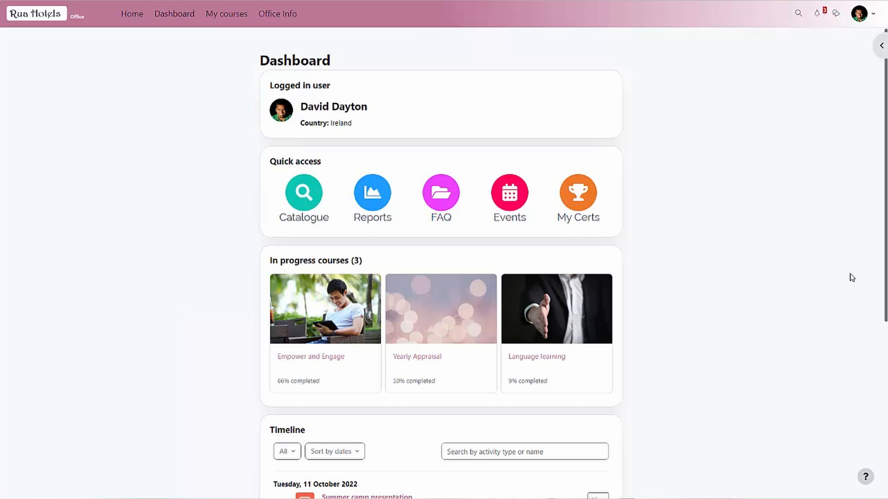
scroll("down", 3)
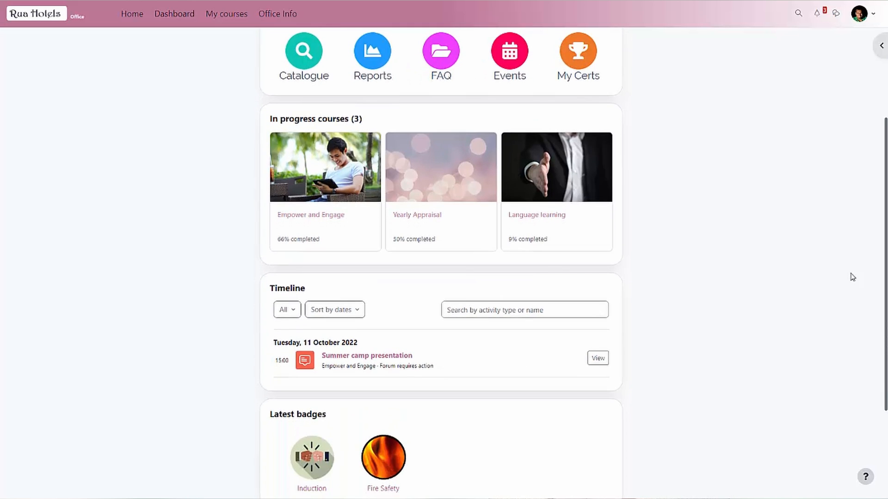
scroll("down", 3)
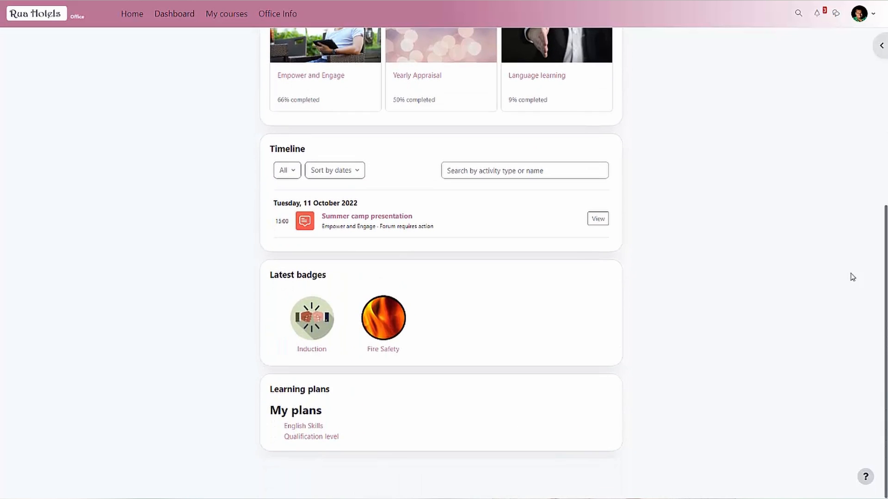
scroll("up", 3)
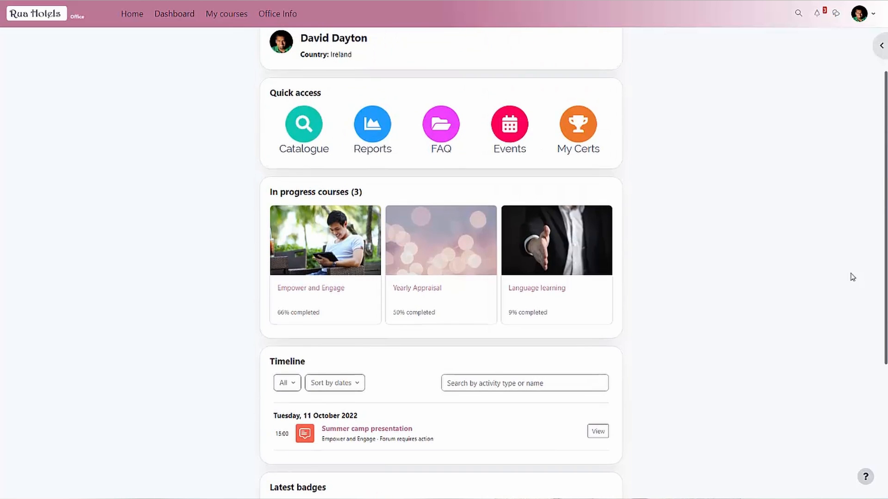
scroll("up", 3)
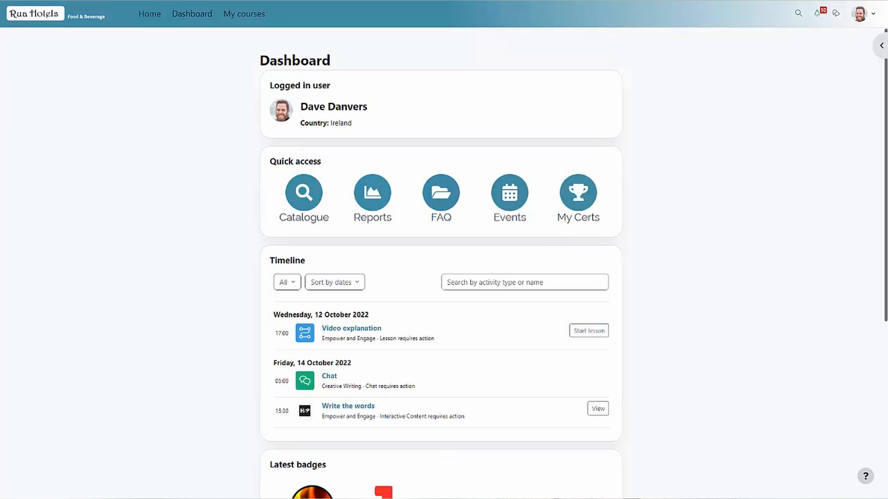
mouse_move(32, 276)
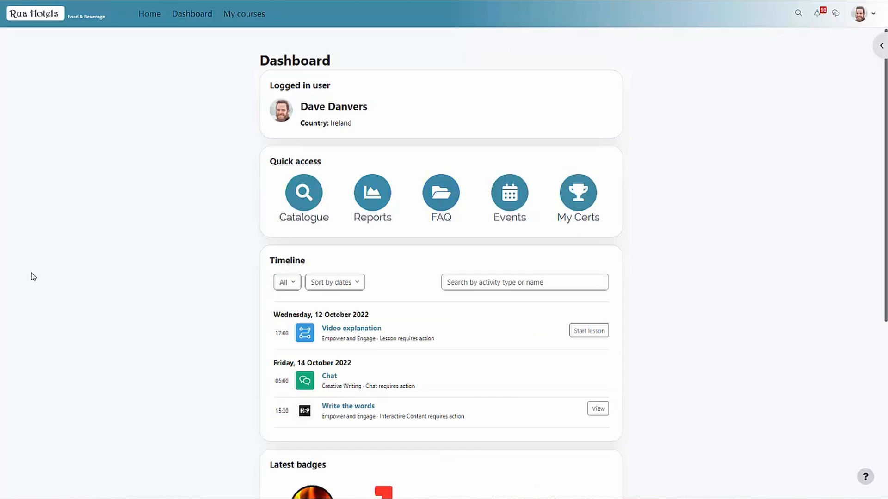
Step: Review the Food & Beverage dashboard's badges and four new courses, then return to the Office dashboard
scroll("down", 3)
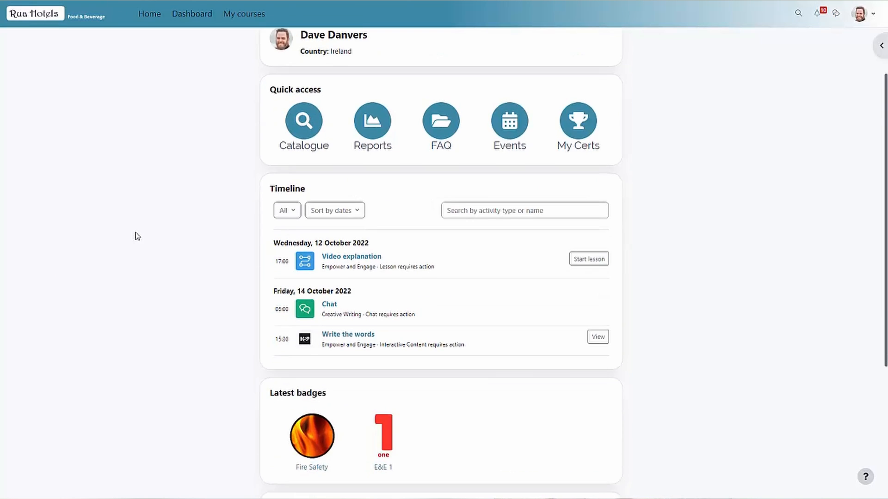
scroll("down", 3)
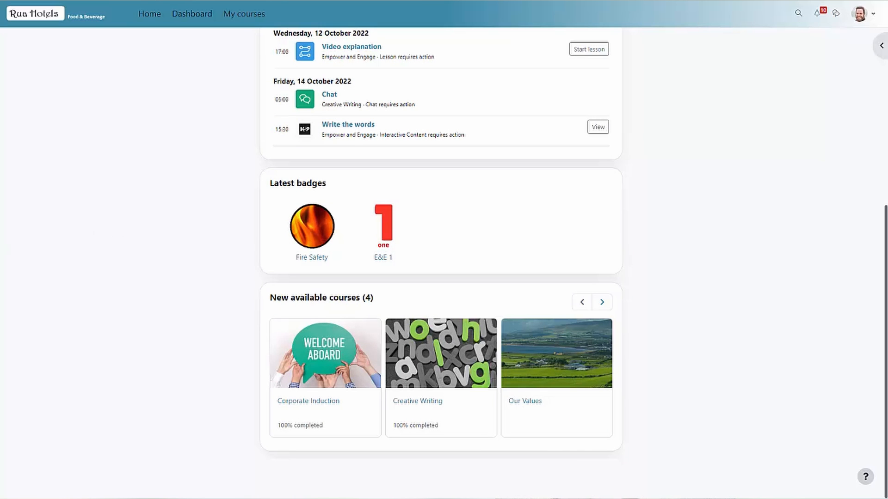
left_click(174, 14)
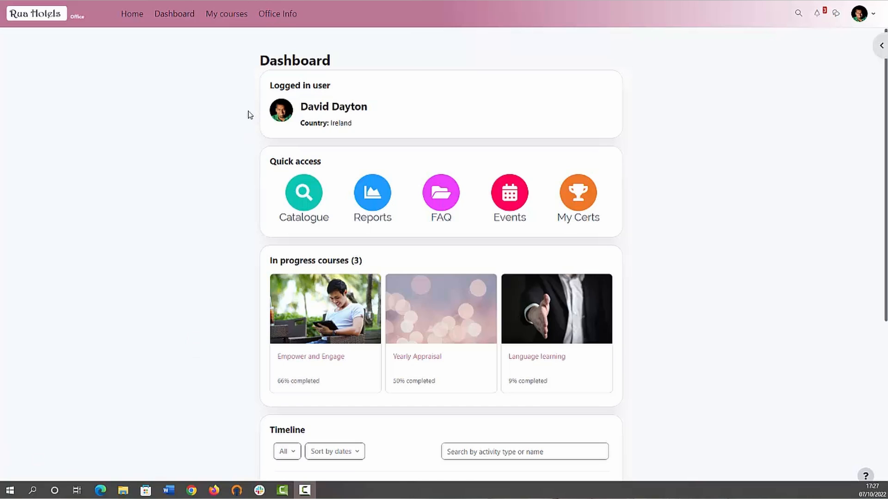
mouse_move(276, 14)
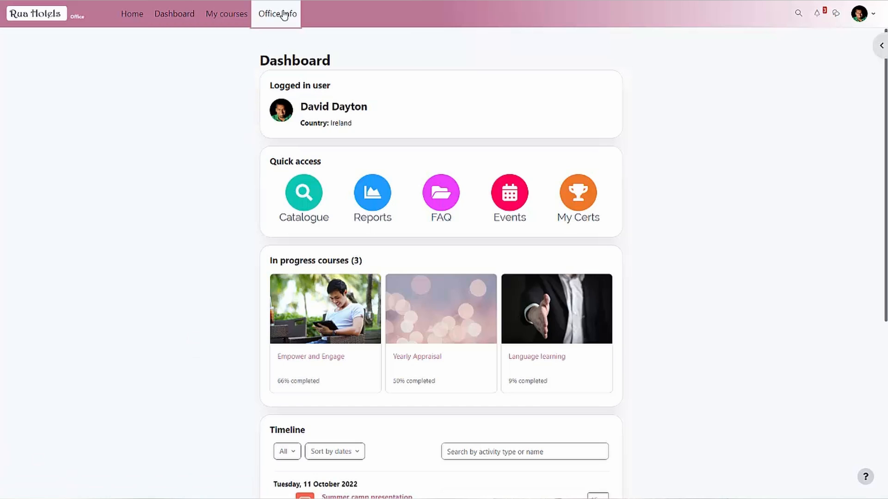
Step: Go to the Office Info page and draft the comment 'Great' in the comment box
left_click(277, 14)
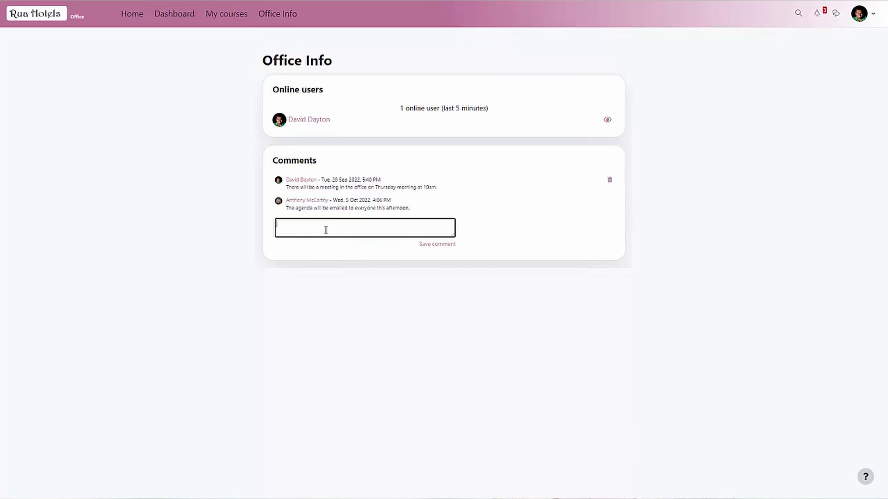
type("Great")
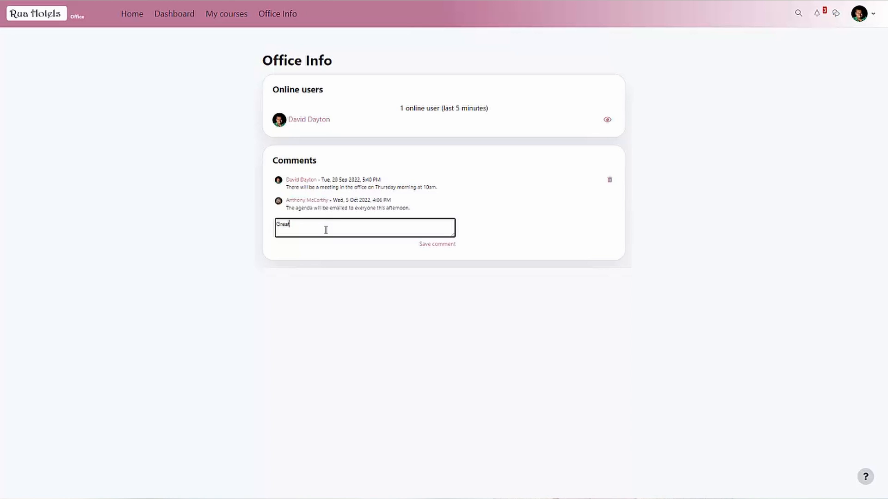
mouse_move(389, 244)
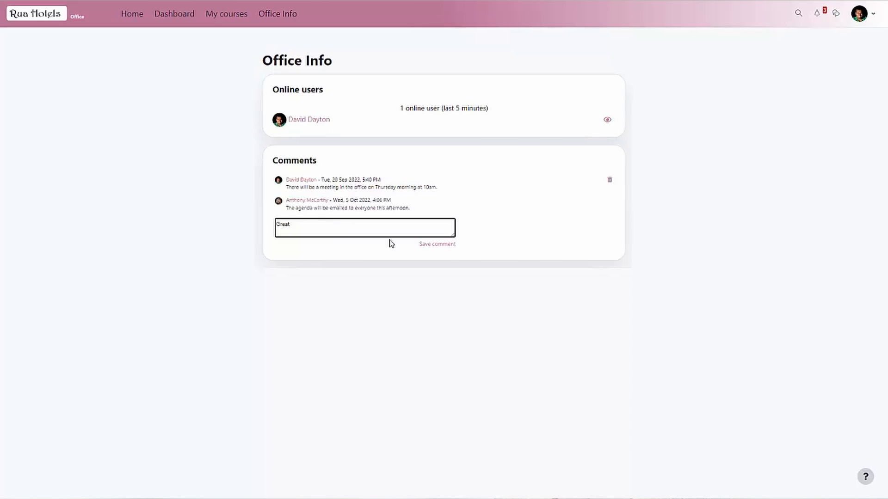
Step: Save the 'Great' comment and bring up the site administration tools launcher
left_click(174, 14)
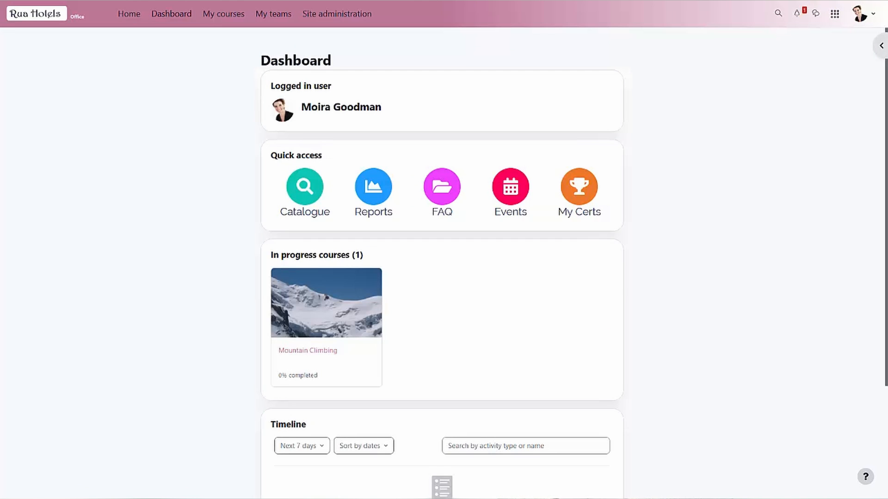
mouse_move(768, 83)
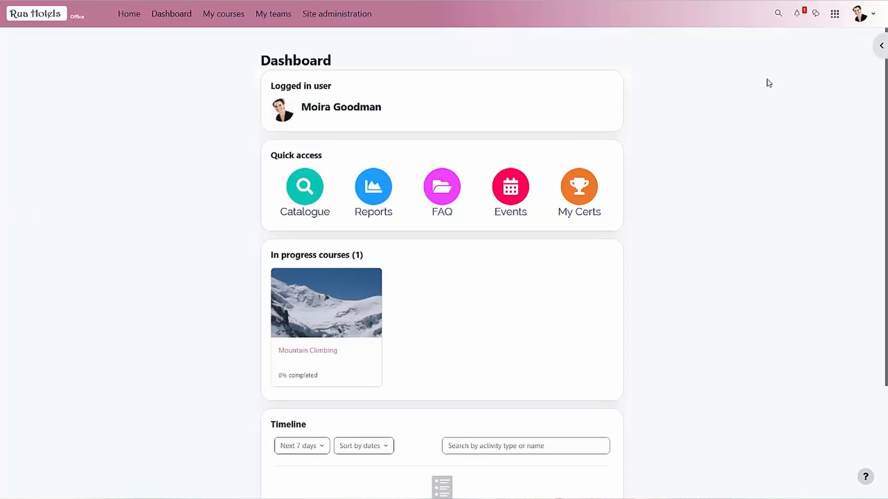
left_click(834, 13)
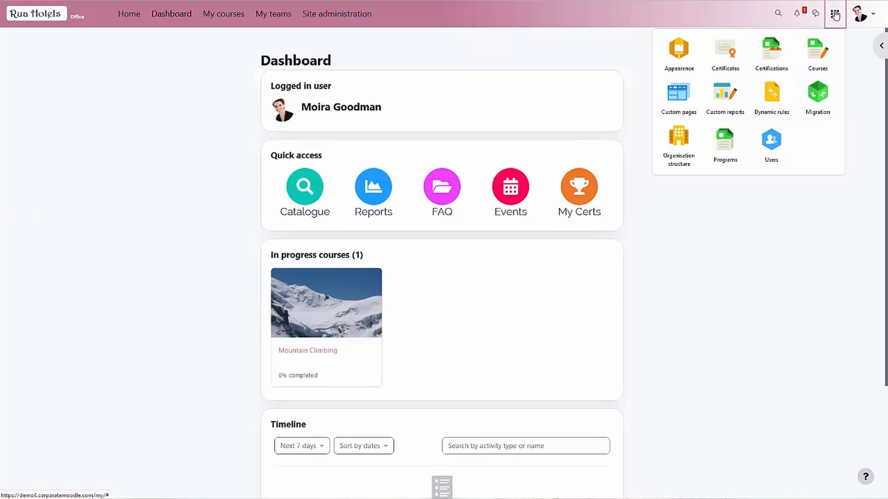
mouse_move(678, 94)
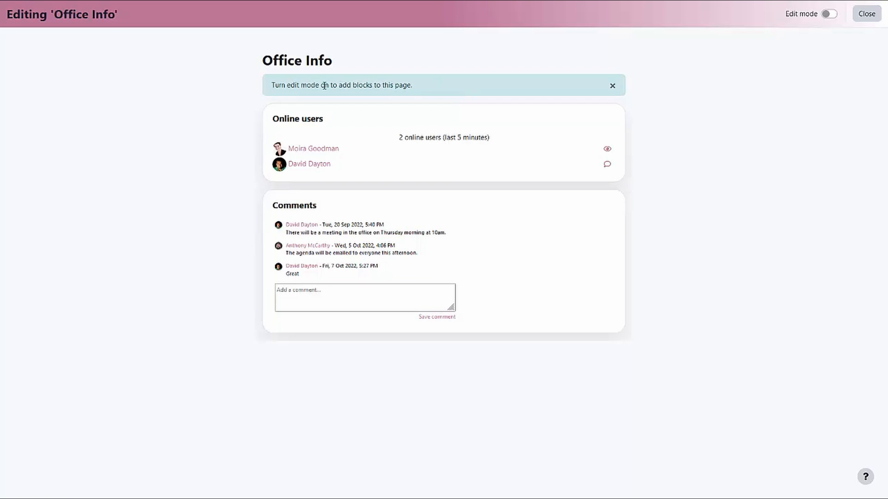
Step: Turn on editing for the Office Info page and browse the list of blocks available to add
left_click(829, 14)
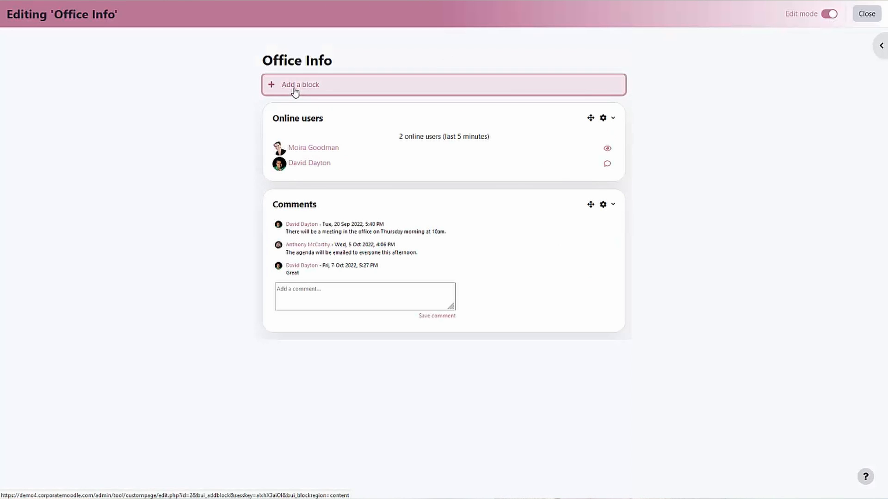
left_click(299, 85)
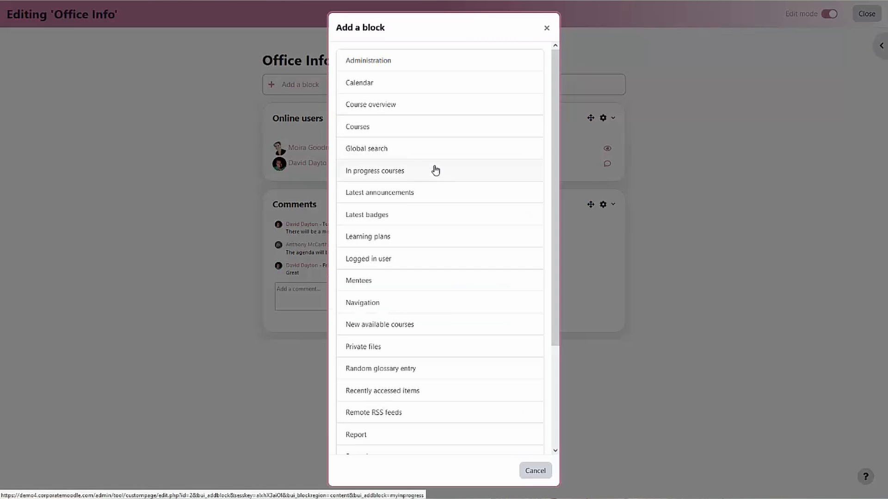
scroll("down", 3)
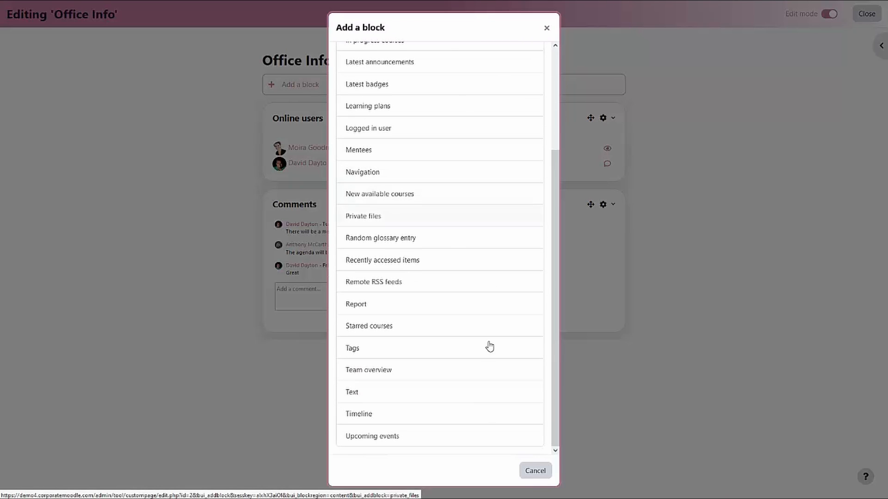
mouse_move(516, 444)
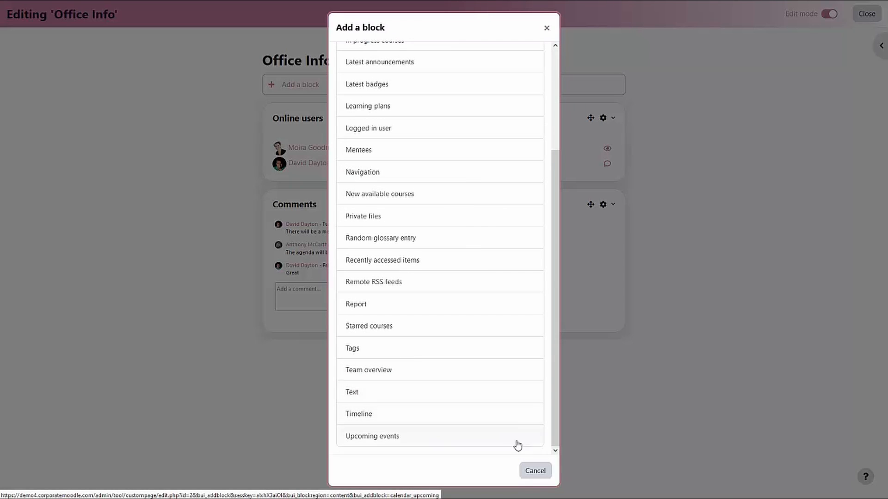
Step: View the Office Info page's Audience rule targeting Finance department Financial Managers
left_click(534, 471)
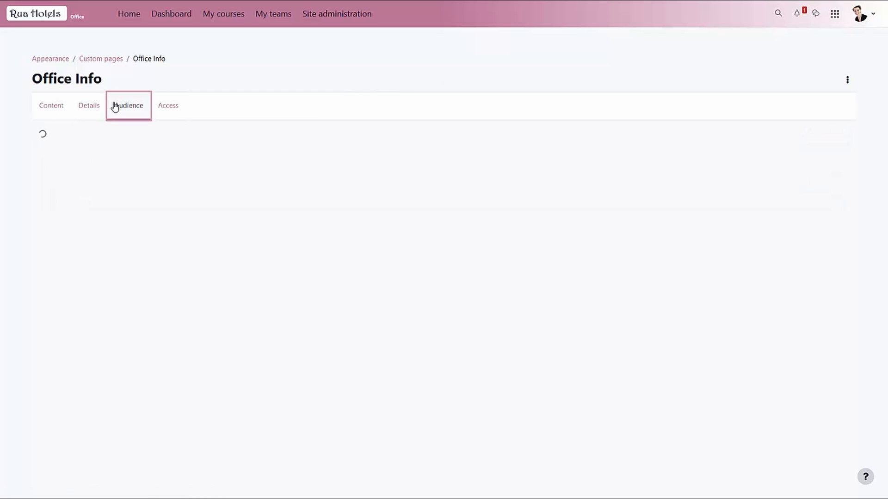
left_click(127, 106)
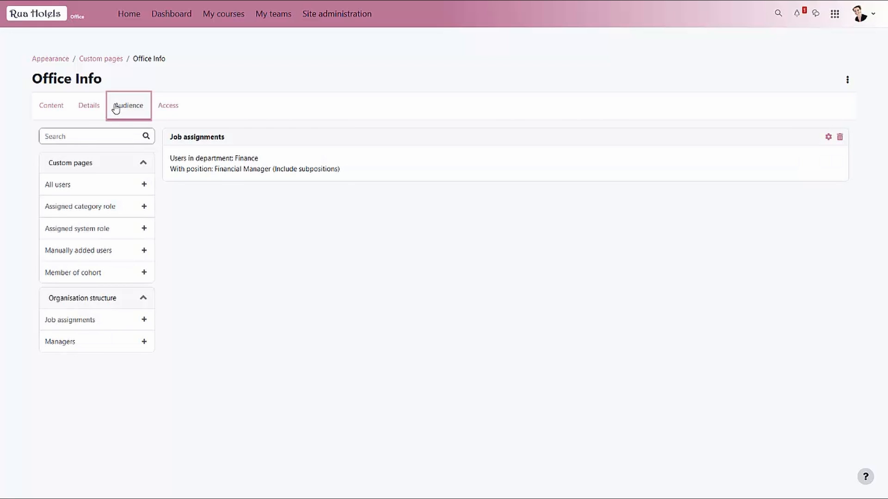
mouse_move(121, 325)
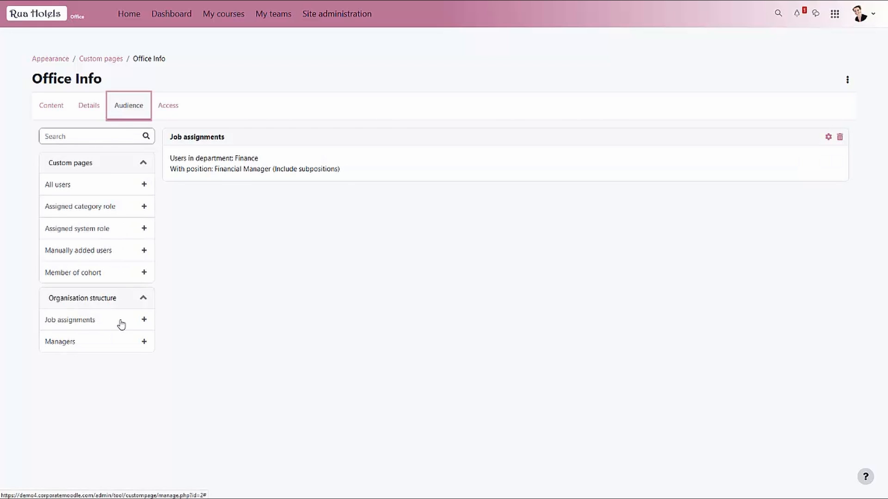
left_click(223, 14)
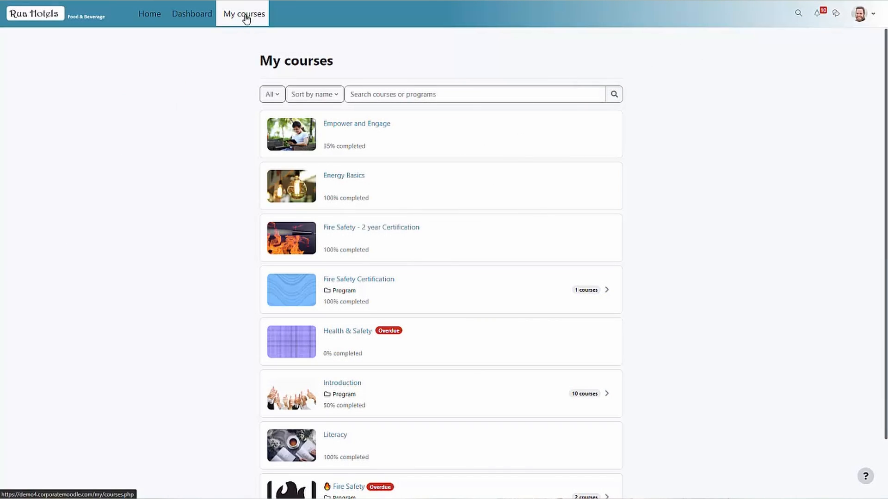
mouse_move(344, 176)
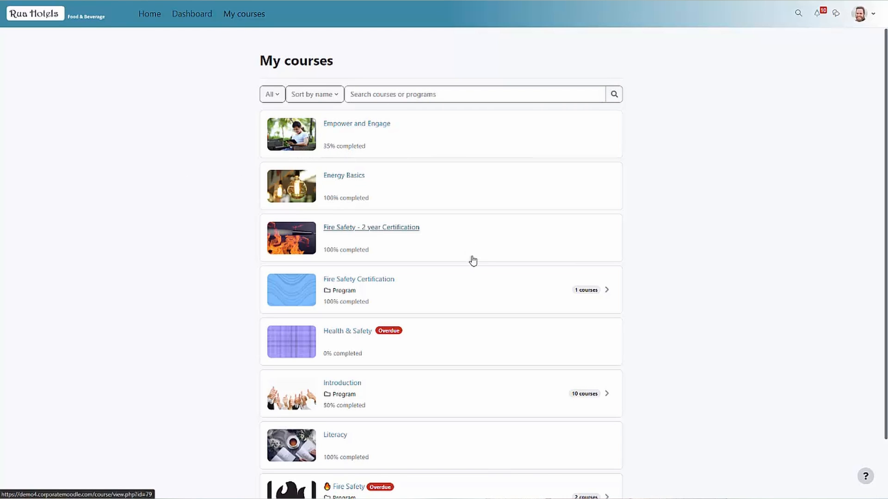
mouse_move(459, 383)
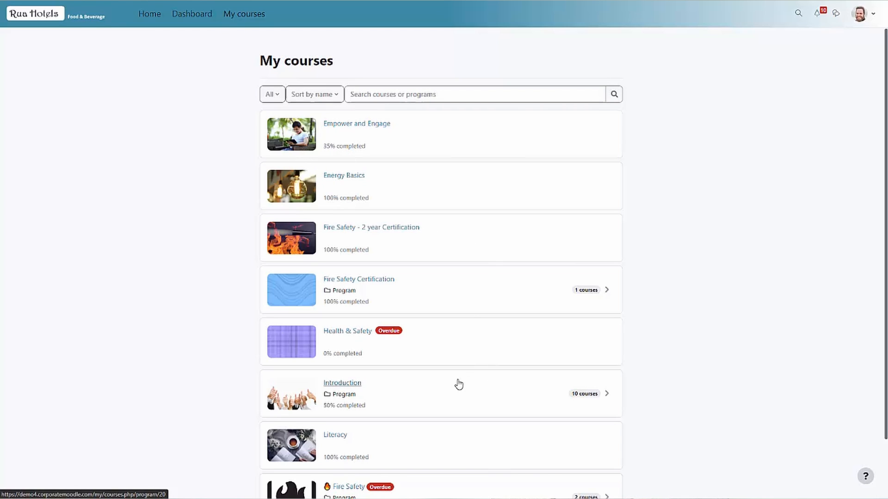
mouse_move(407, 396)
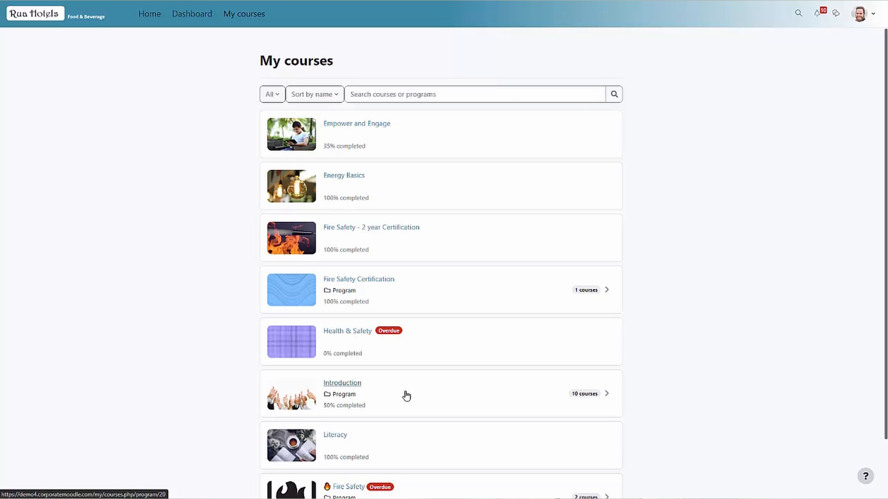
Step: Open the Introduction program from the learner's My courses list
left_click(342, 382)
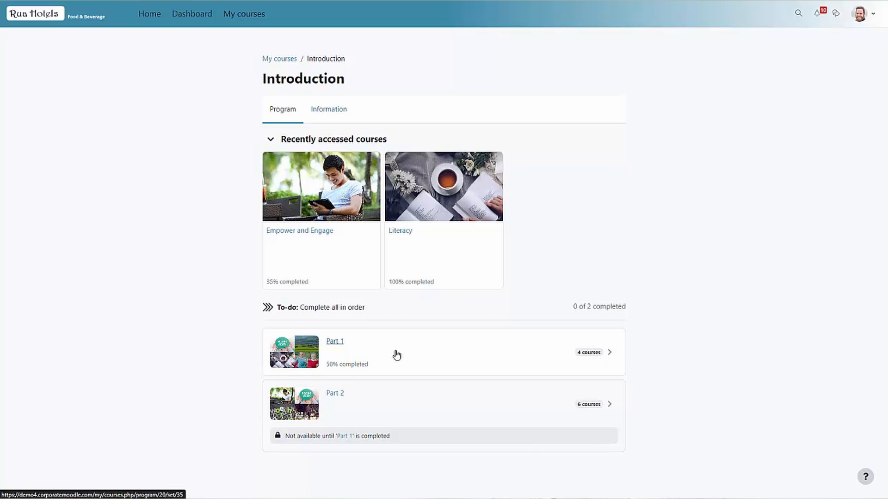
Step: View Part 1 of the Introduction program, then the locked Part 2, and return to My courses
left_click(334, 341)
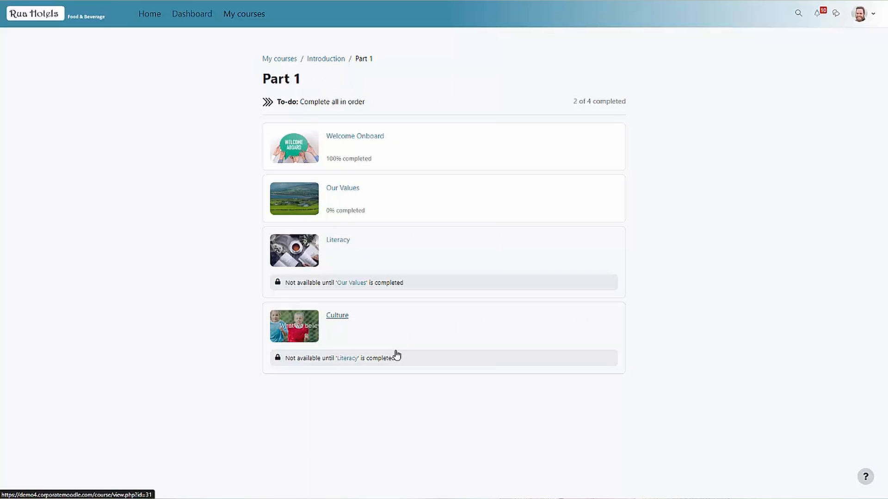
mouse_move(397, 386)
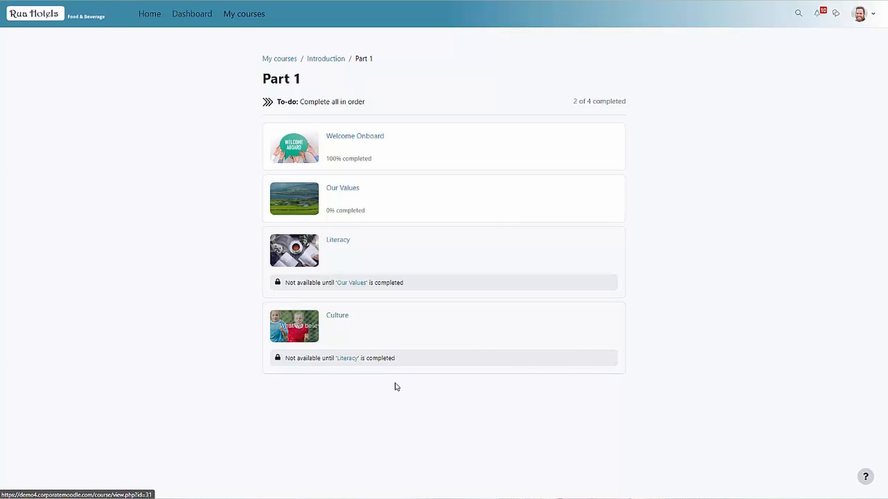
mouse_move(326, 60)
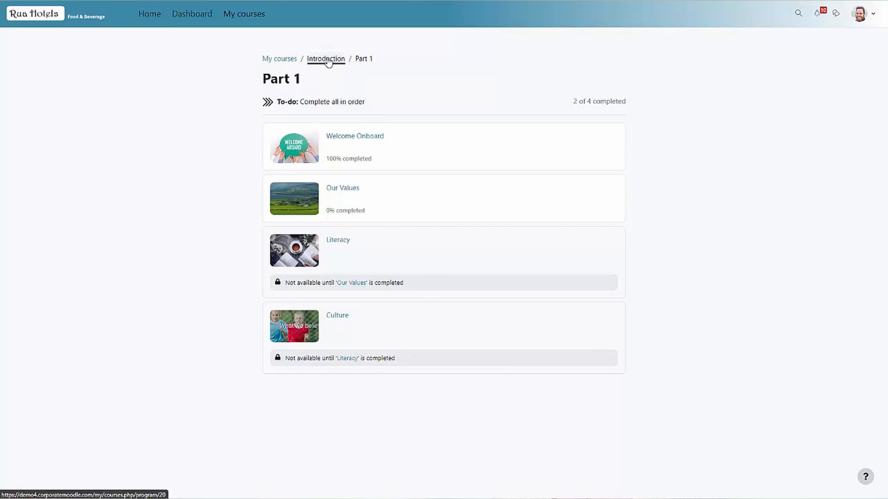
left_click(325, 59)
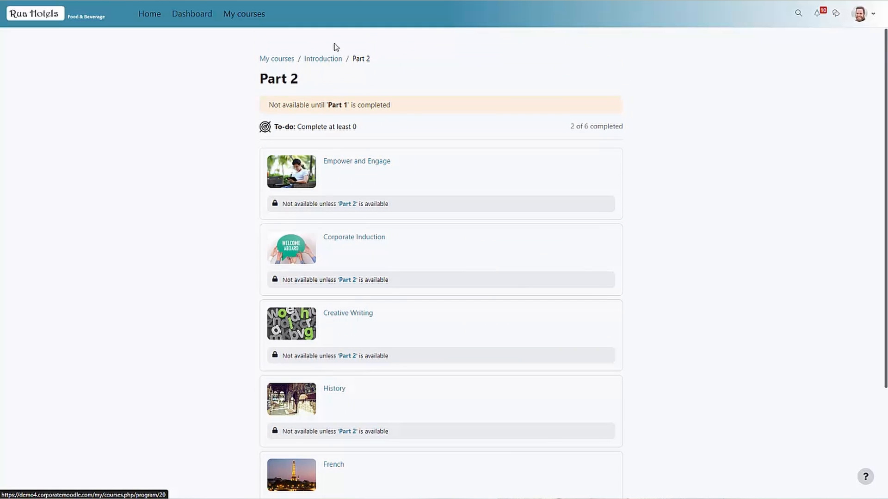
left_click(277, 58)
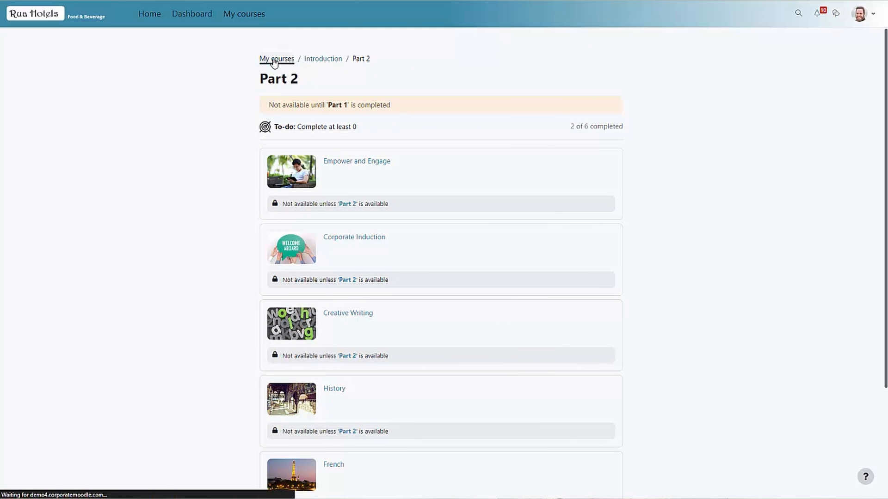
Step: Return to the Office learner's My courses list and open the Fire Safety program
left_click(276, 60)
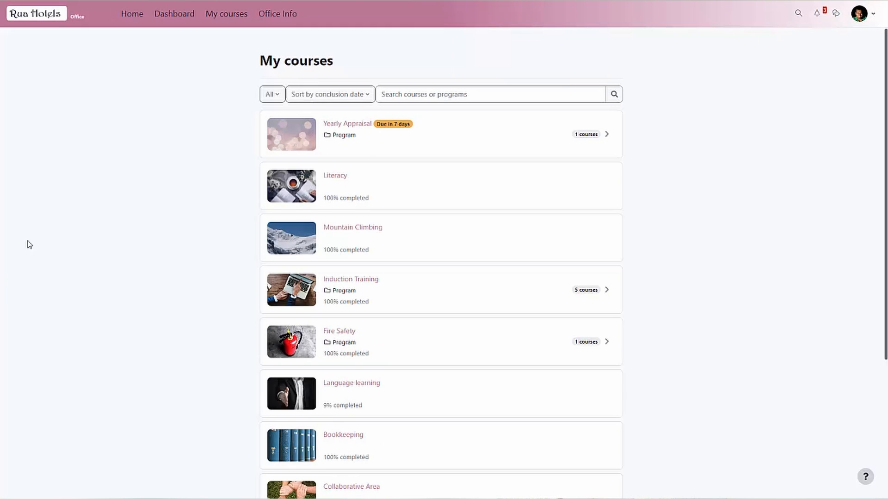
mouse_move(229, 325)
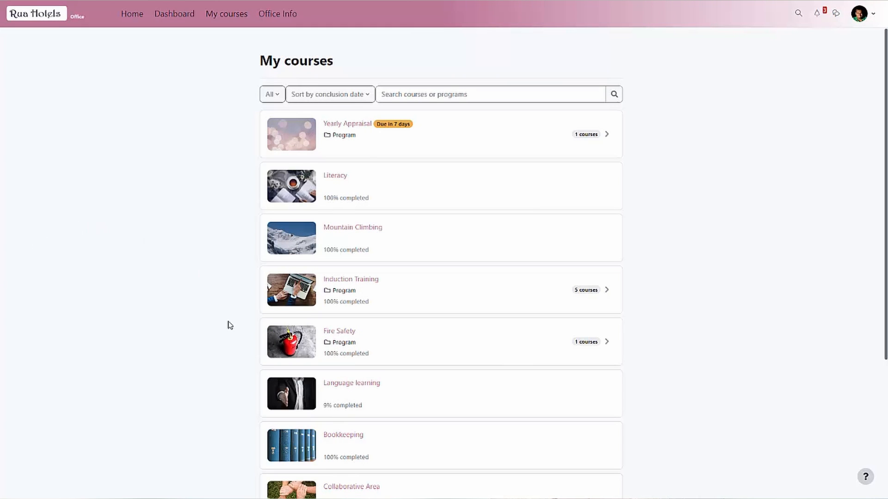
mouse_move(339, 331)
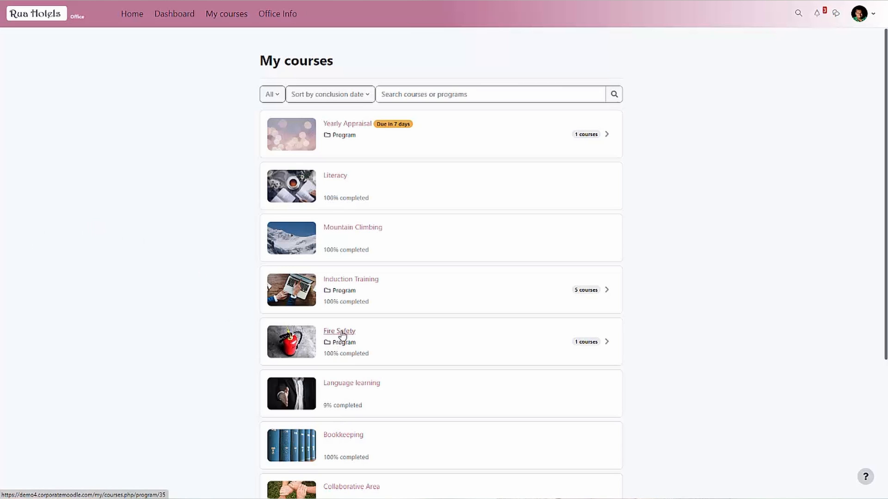
left_click(339, 331)
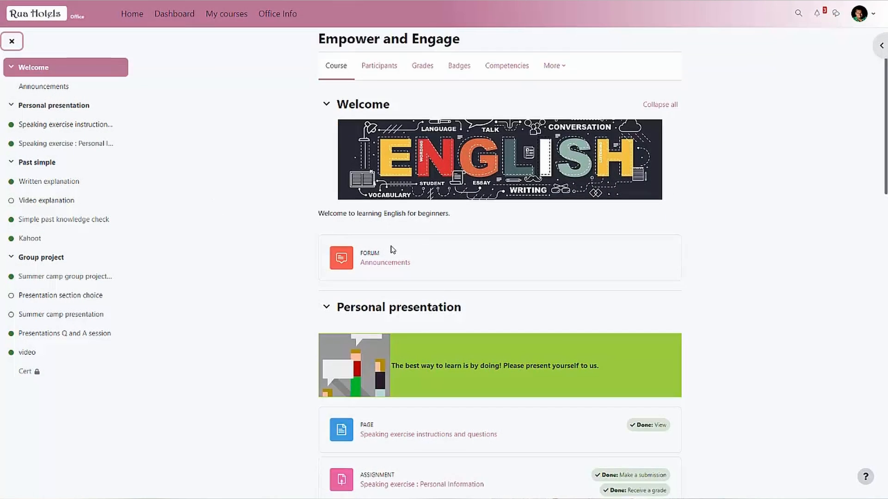
scroll("down", 3)
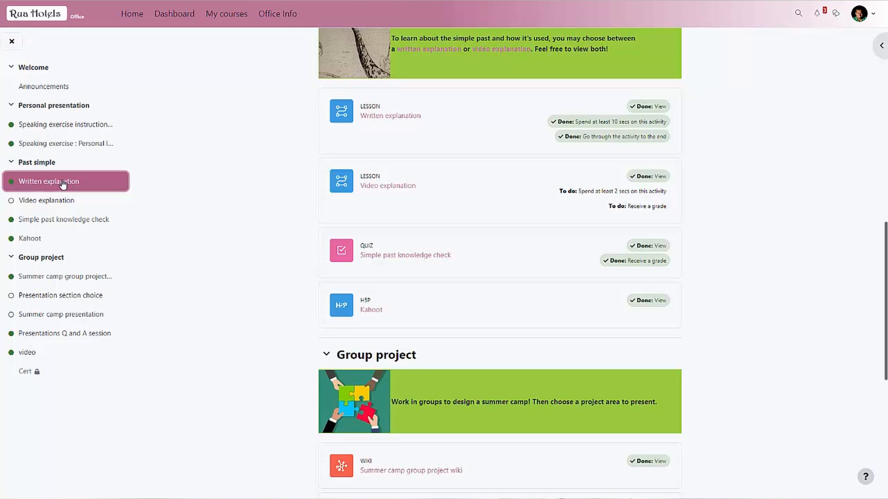
left_click(49, 181)
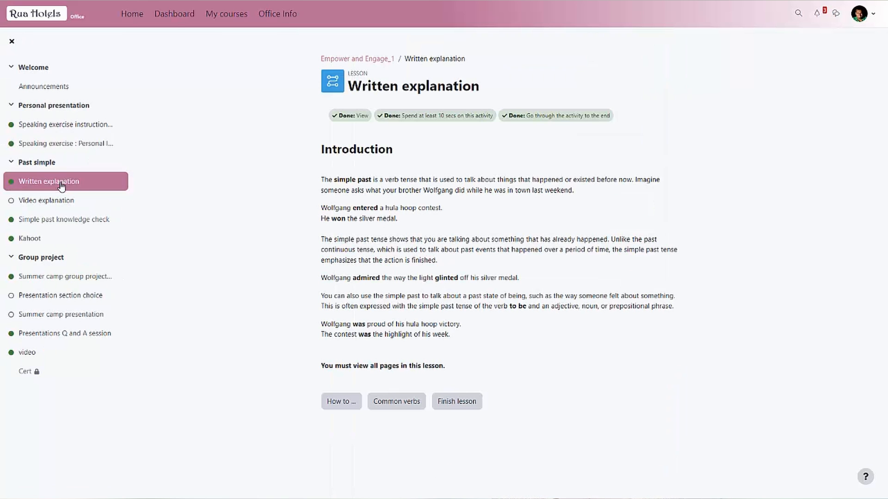
left_click(64, 220)
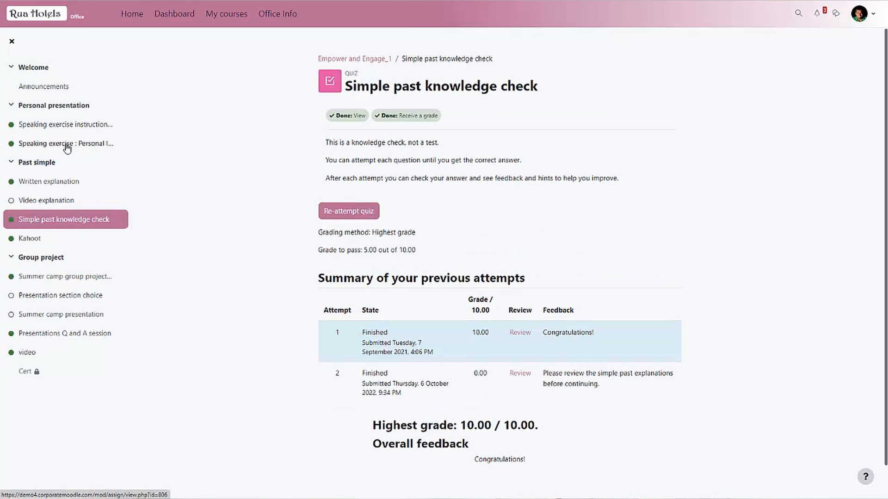
left_click(66, 143)
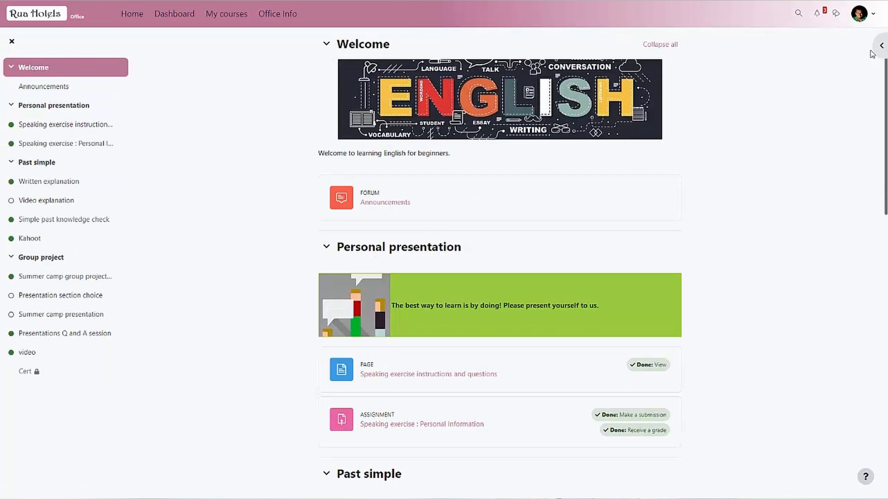
Step: Show the course's block drawer with announcements, upcoming events and the calendar
left_click(881, 45)
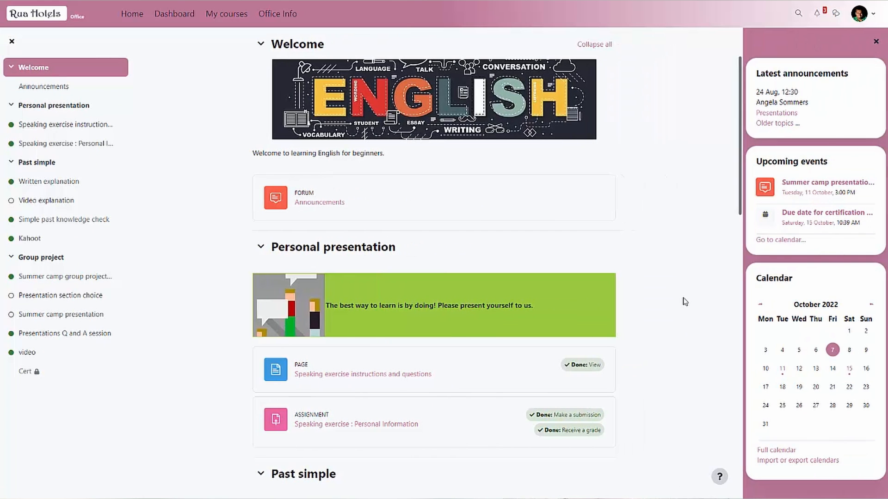
mouse_move(702, 259)
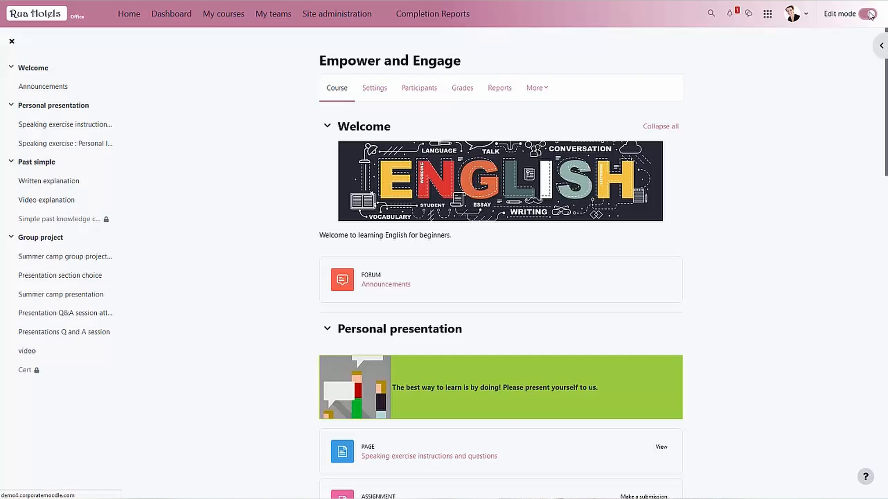
Step: Turn editing on for Empower and Engage and open the Speaking exercise assignment's actions menu
left_click(869, 14)
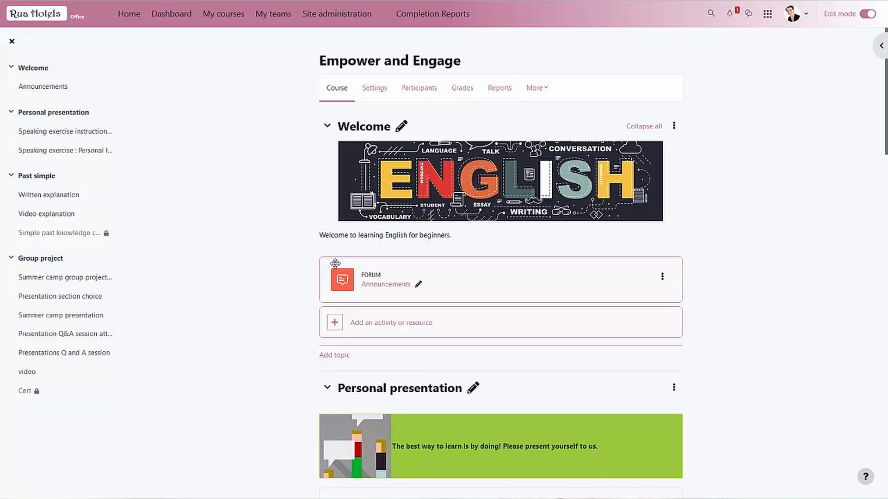
scroll("down", 3)
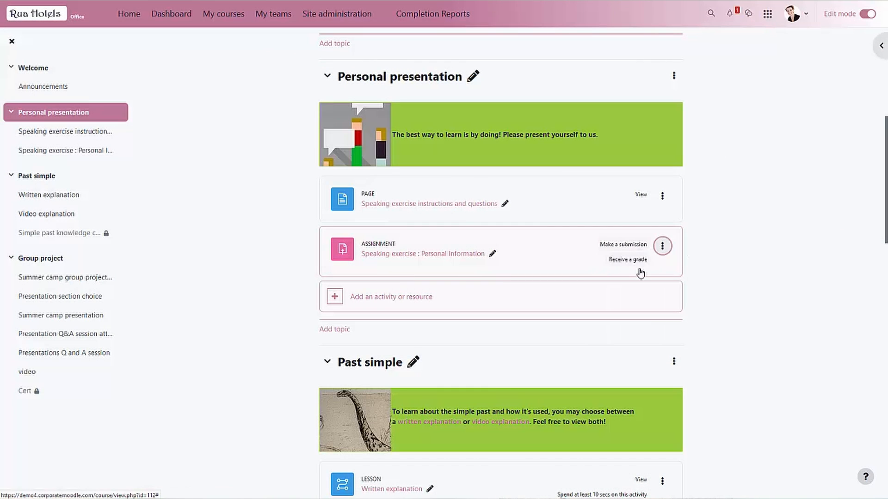
left_click(492, 253)
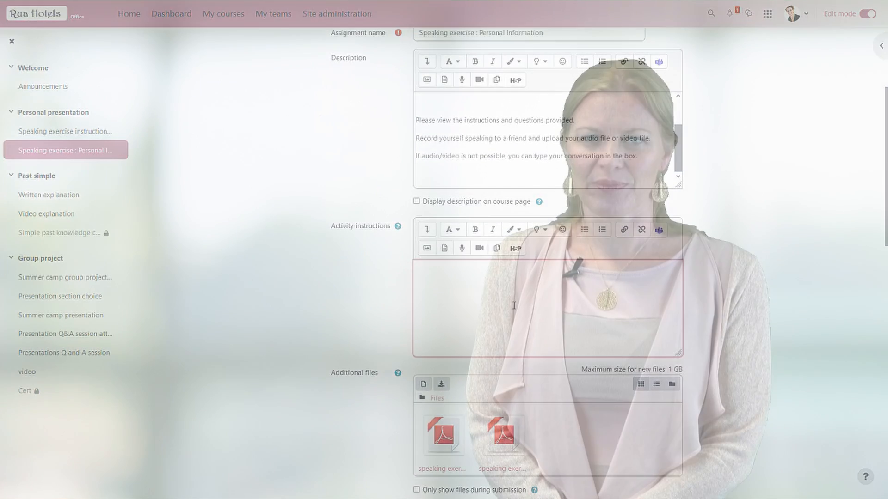
Step: Leave the assignment settings and open the Presentations Q and A session's settings form
left_click(61, 315)
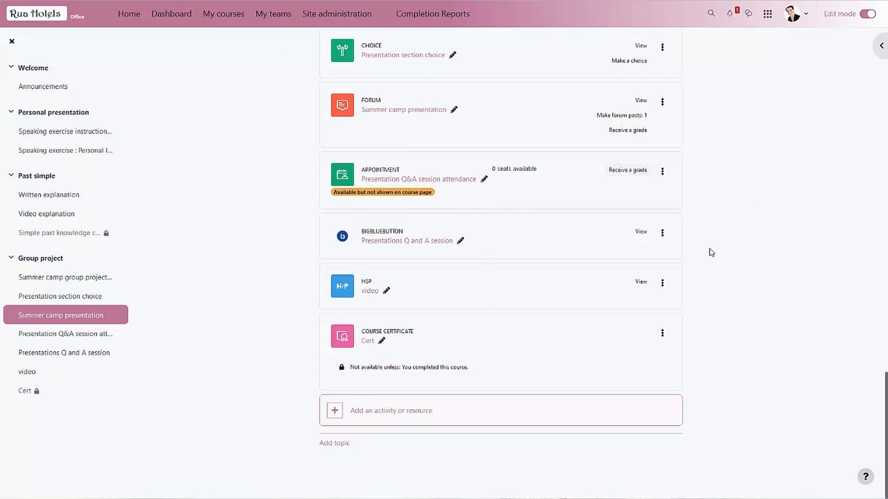
left_click(662, 233)
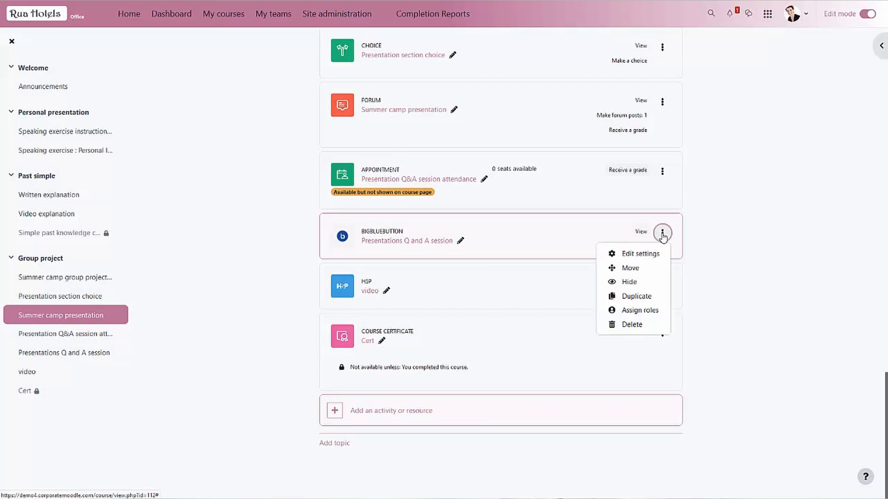
left_click(773, 269)
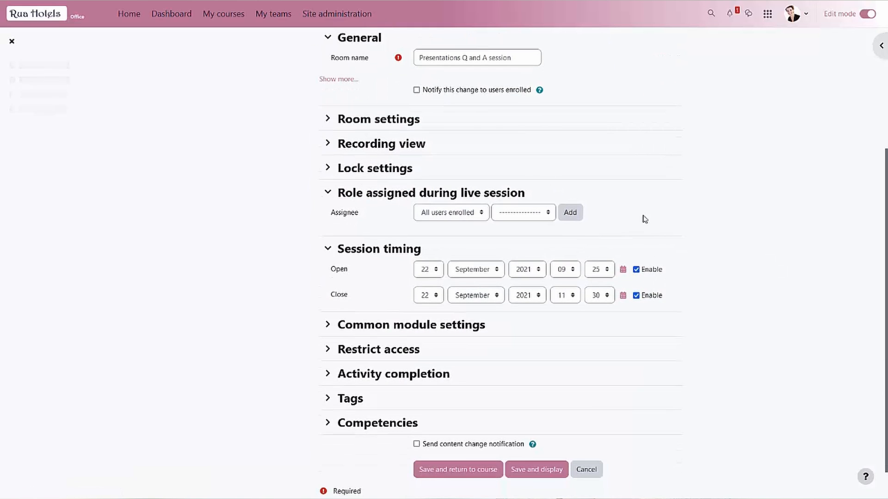
Step: Expand the Room settings and Recording view sections of the Q and A session
left_click(327, 118)
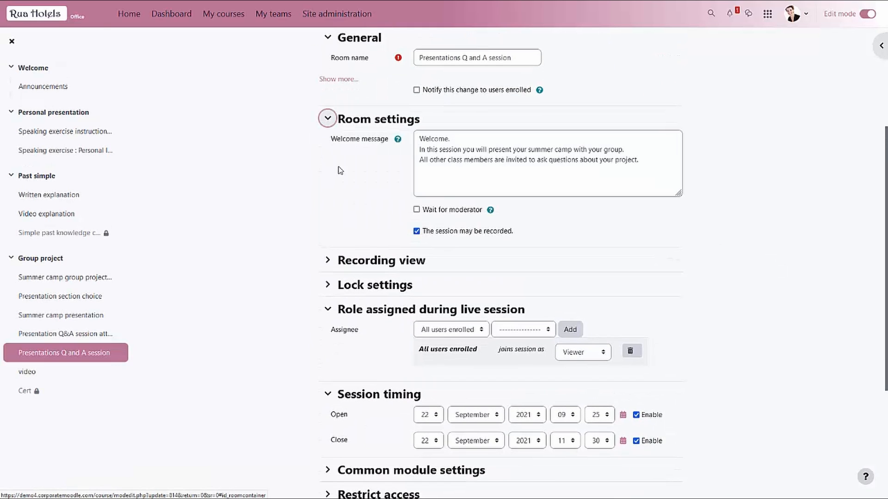
scroll("down", 3)
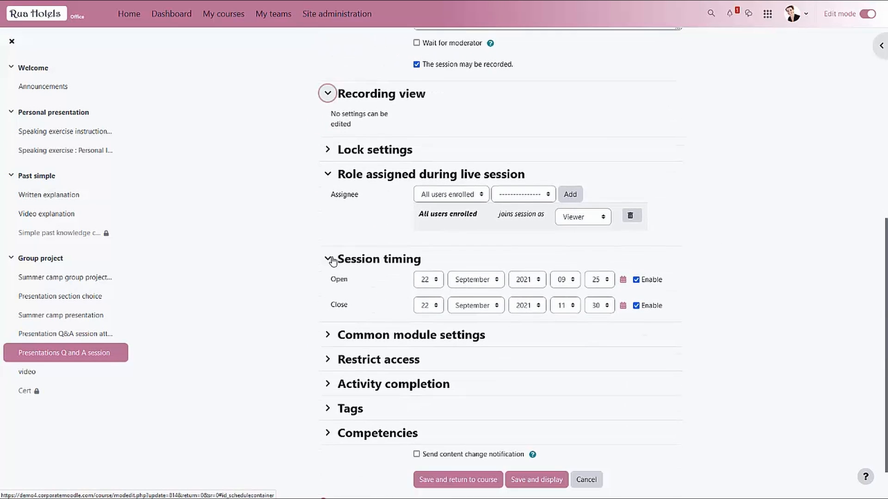
left_click(328, 150)
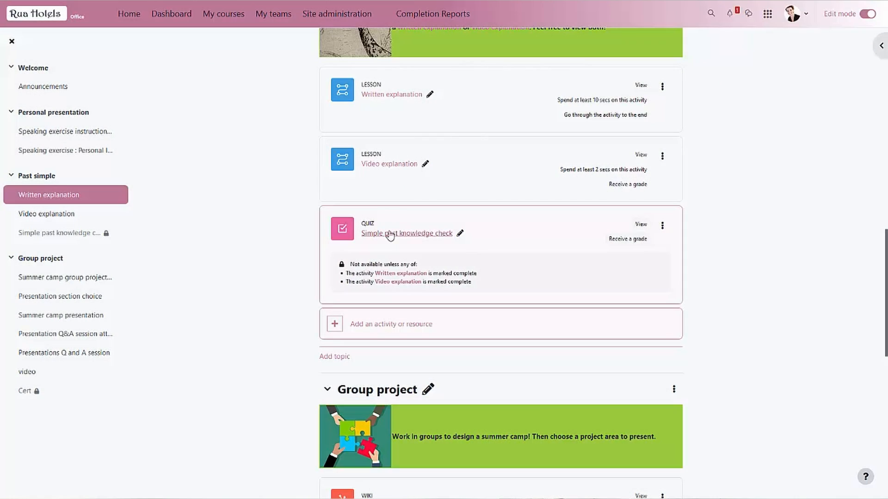
Step: Open the Simple past knowledge check quiz and its Question bank
left_click(406, 233)
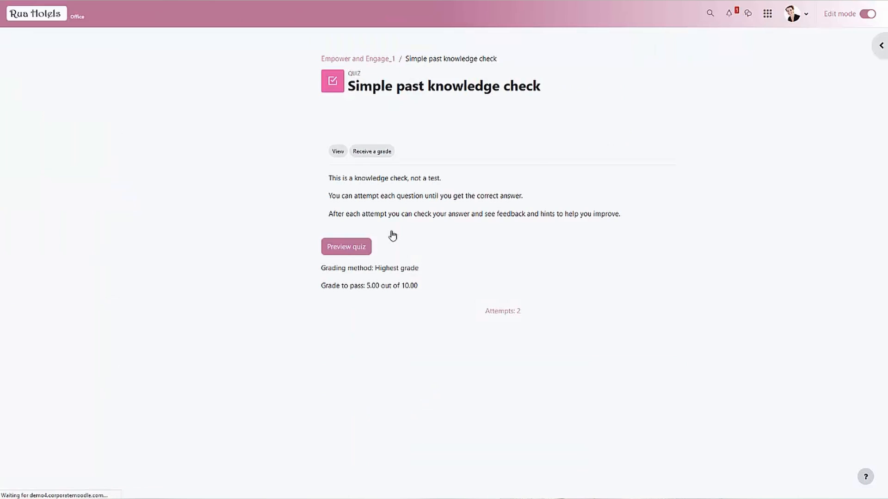
left_click(878, 45)
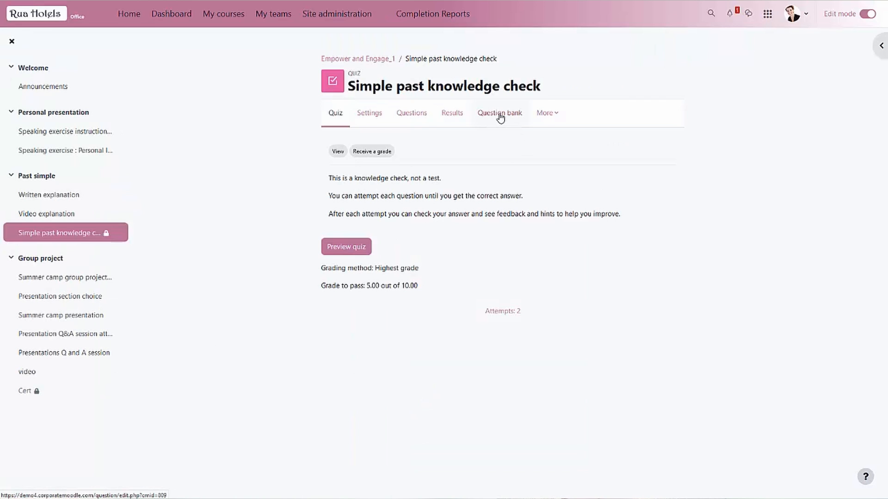
left_click(498, 113)
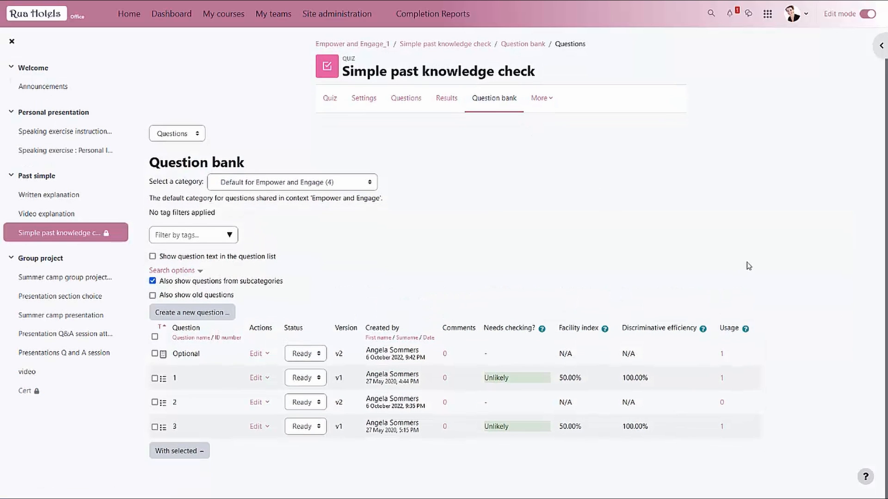
mouse_move(311, 480)
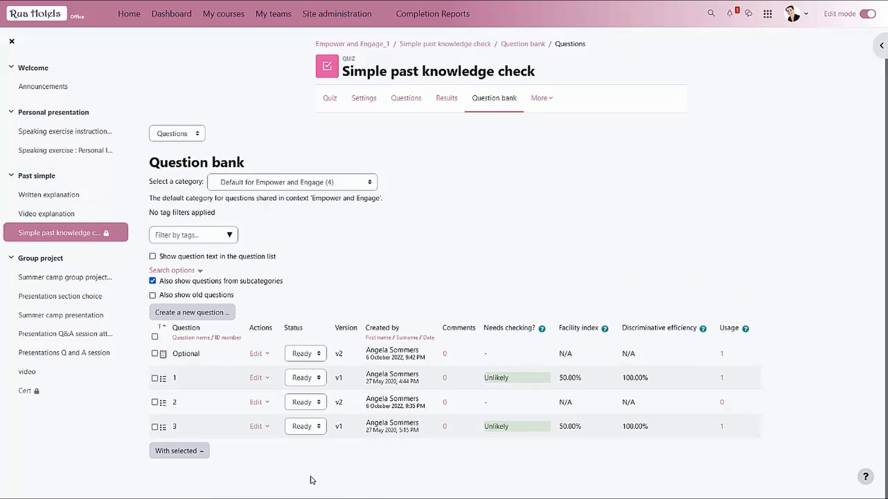
Step: Review question 2's status choices and leave it marked Ready
left_click(304, 402)
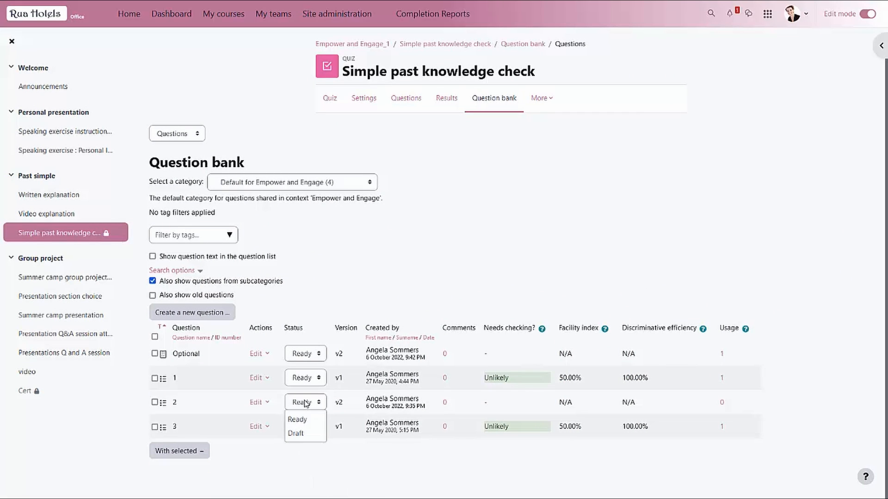
left_click(297, 419)
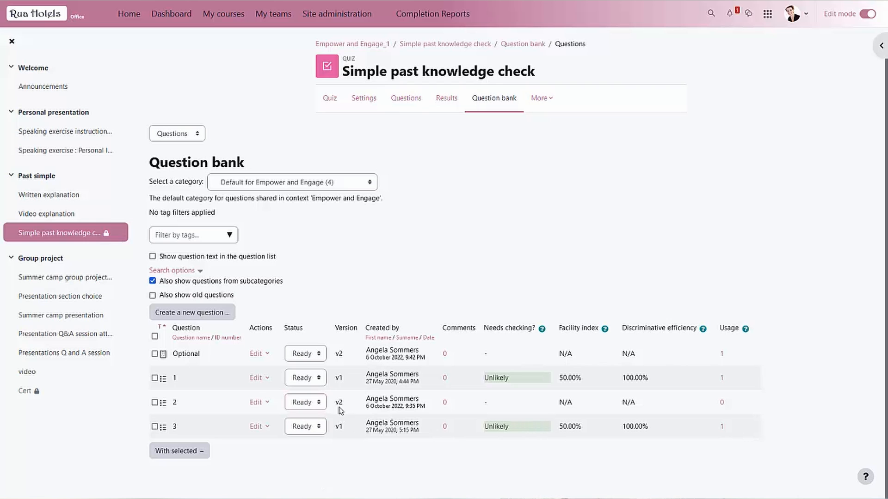
mouse_move(447, 378)
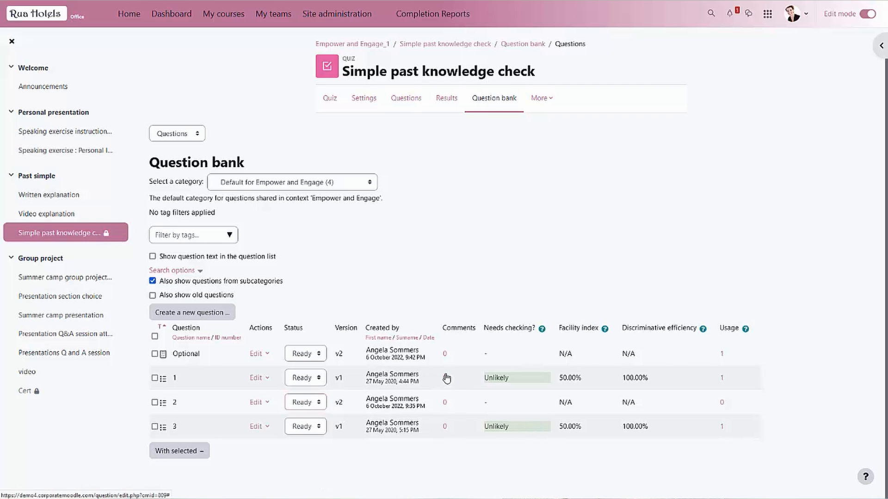
mouse_move(445, 357)
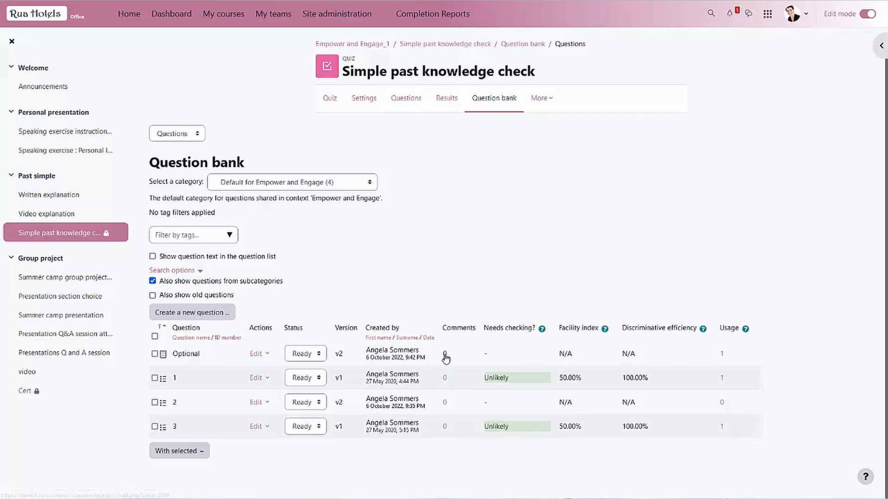
Step: Add the comment 'great option to have' to the Optional question, then go to My teams
left_click(446, 357)
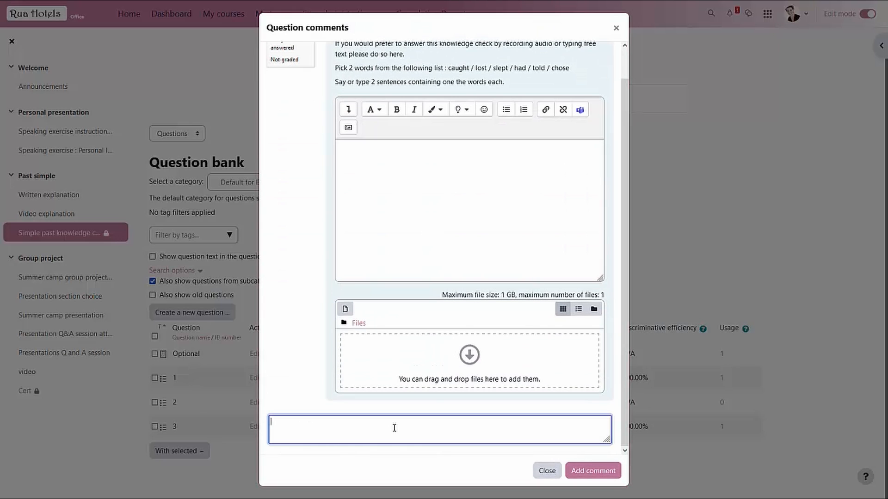
type("great")
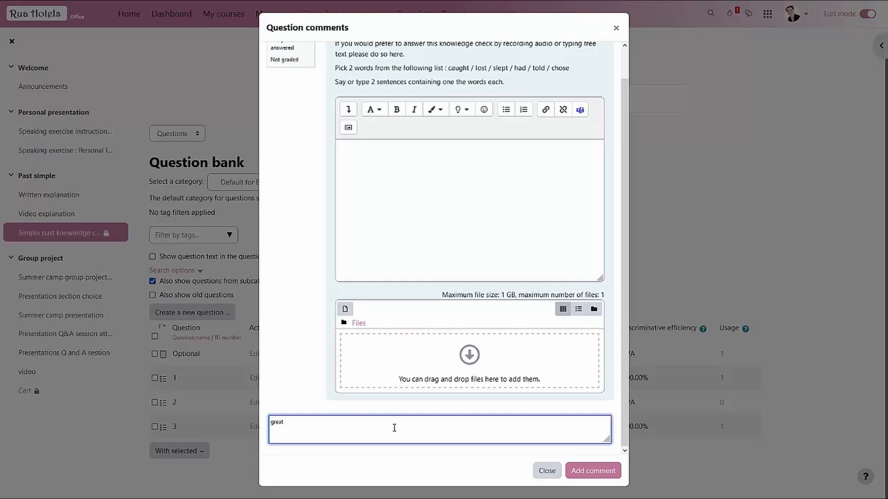
type("option to have")
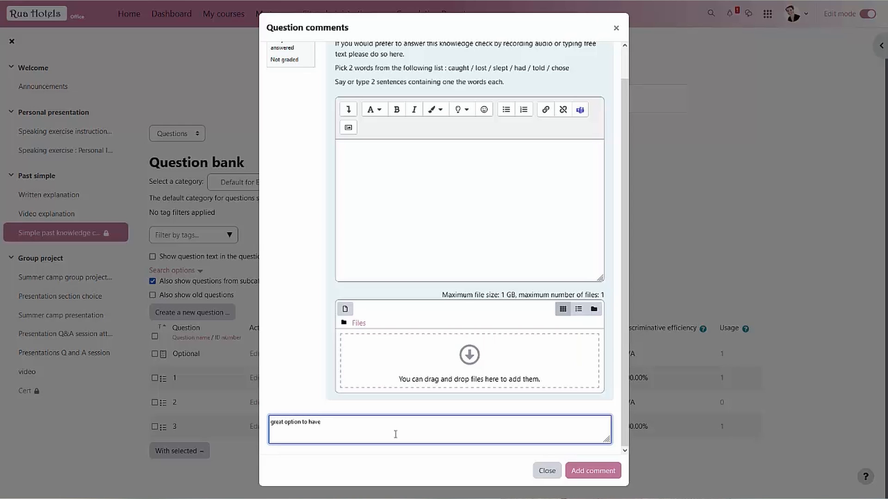
left_click(592, 470)
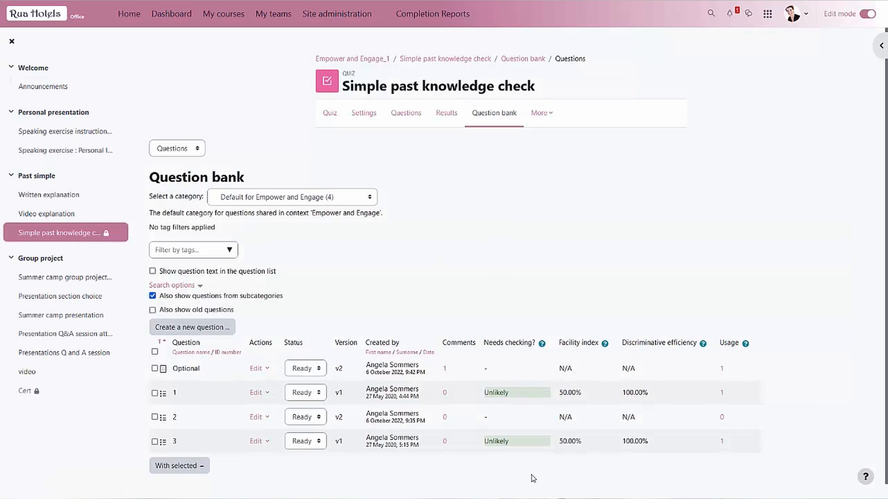
mouse_move(449, 223)
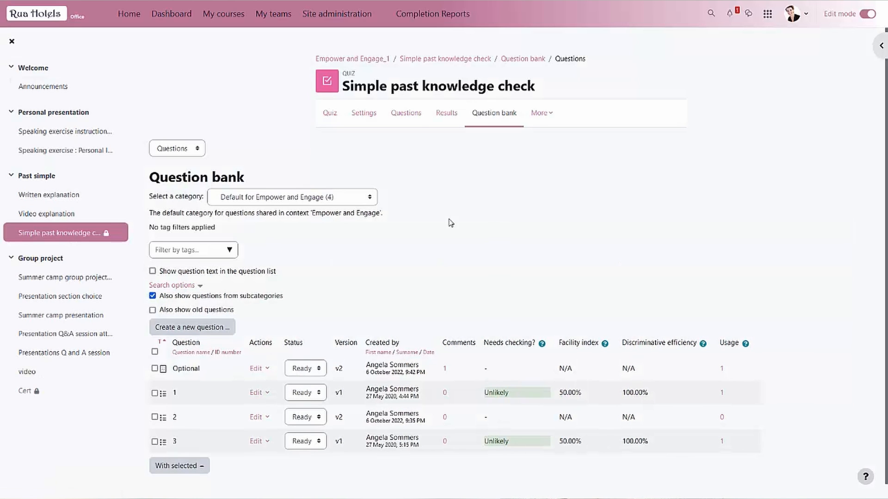
left_click(272, 14)
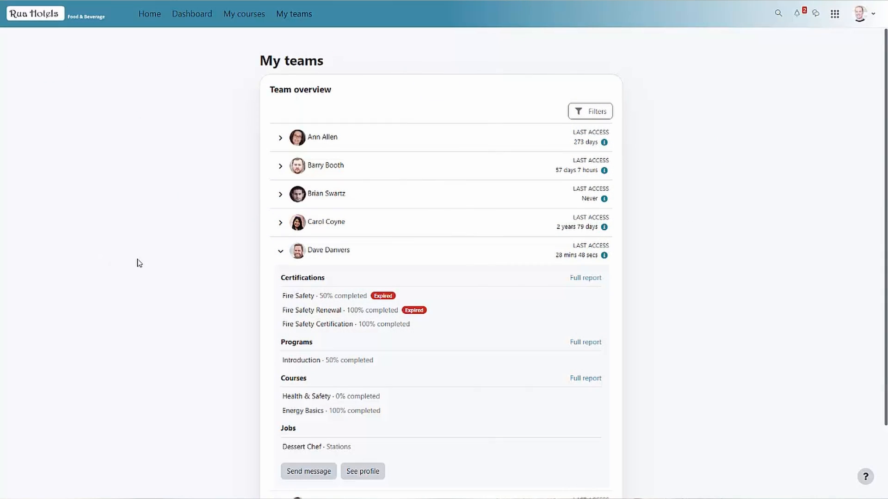
mouse_move(262, 365)
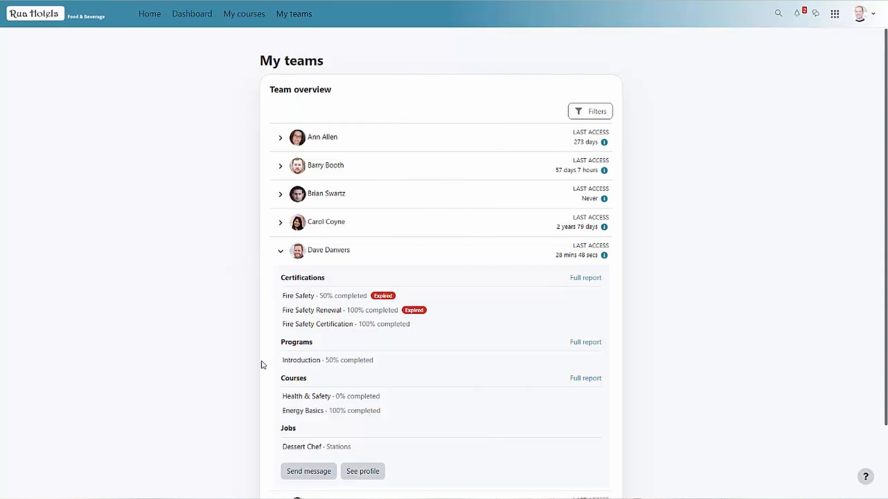
mouse_move(274, 442)
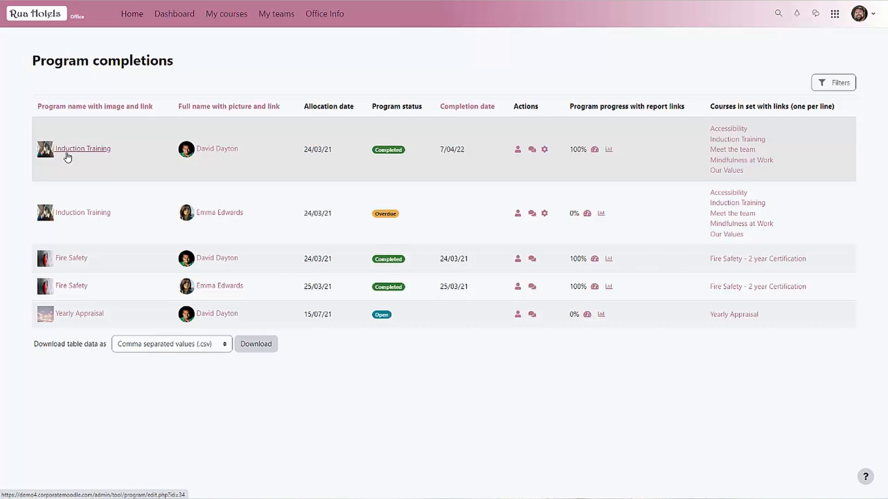
mouse_move(699, 407)
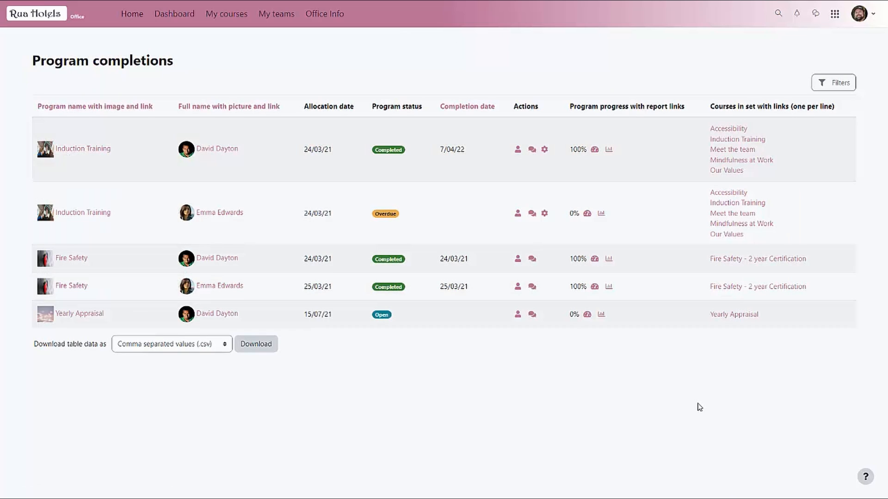
mouse_move(729, 130)
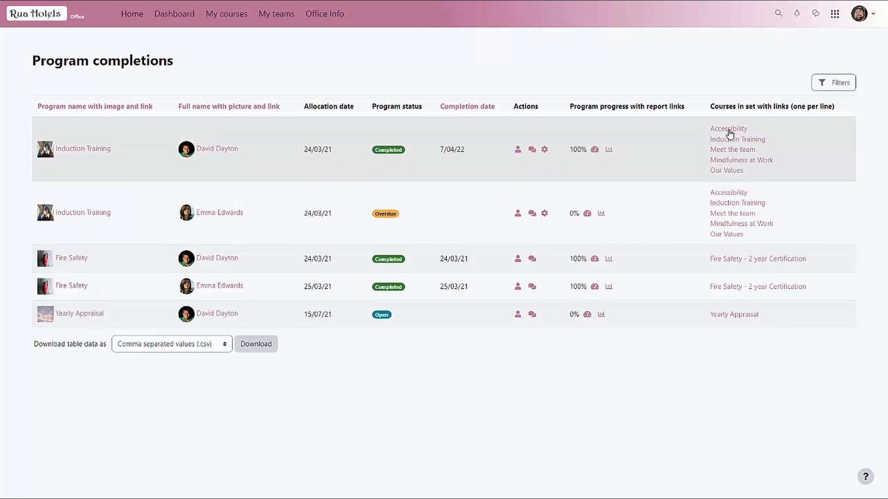
mouse_move(727, 171)
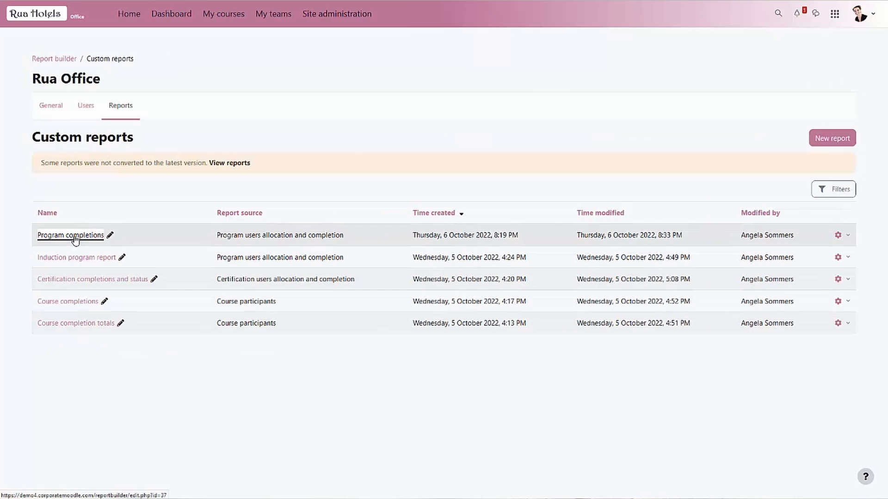
Step: Add a Managers audience to the Program completions report's Audience settings, not yet saved
left_click(70, 235)
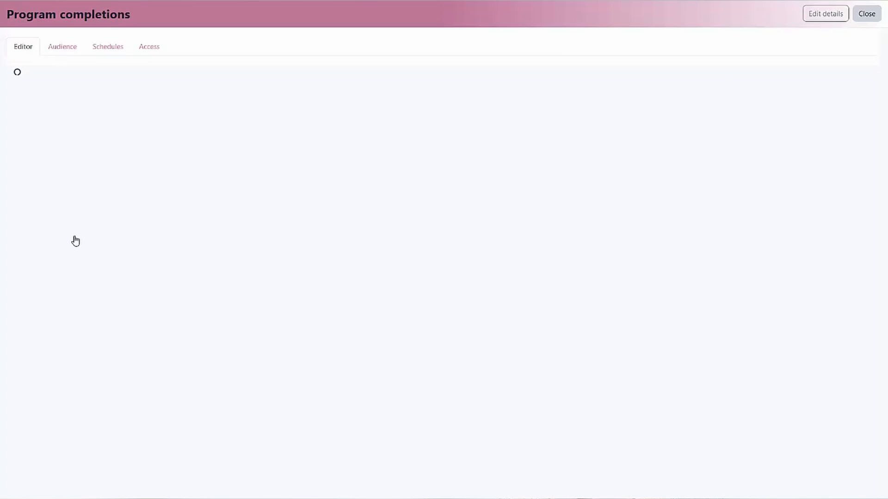
left_click(62, 46)
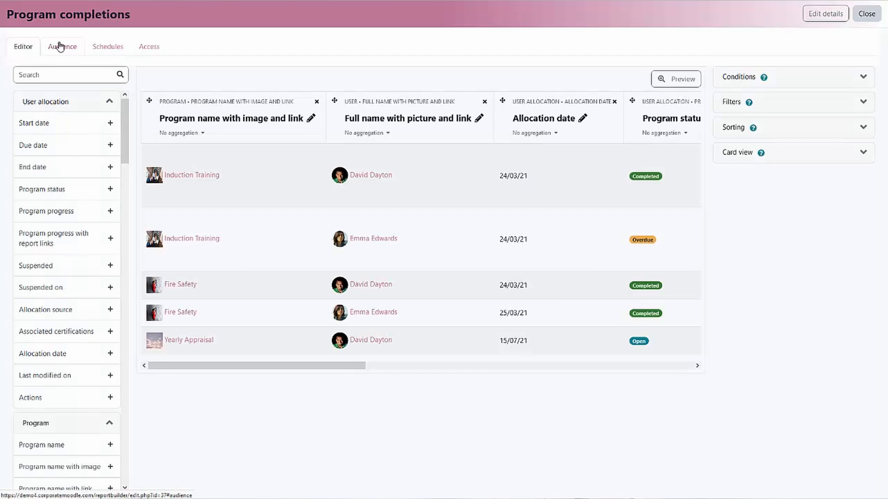
left_click(62, 46)
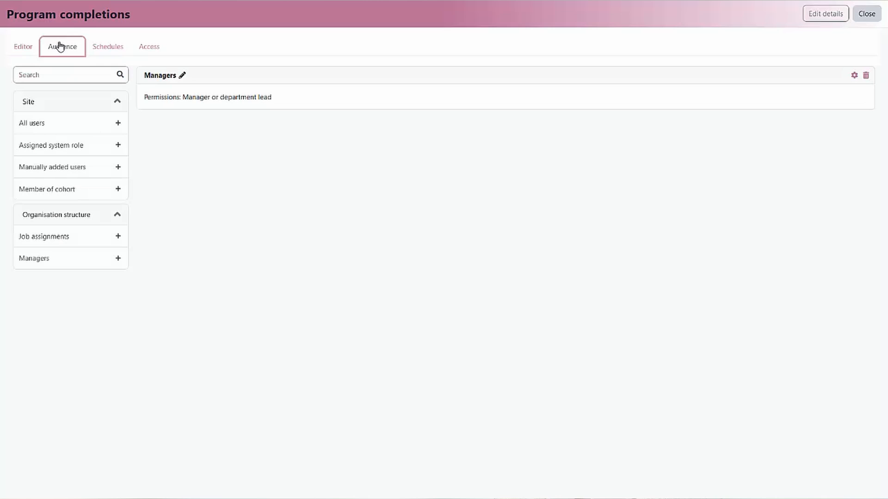
mouse_move(52, 253)
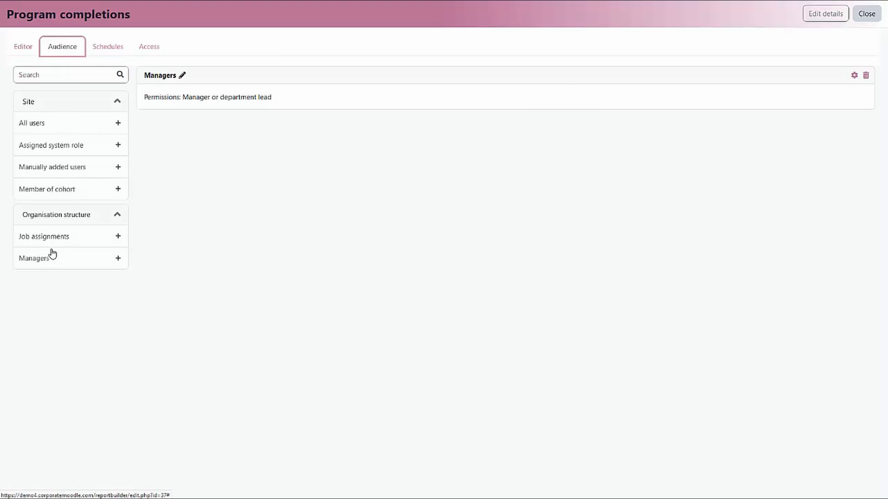
left_click(119, 258)
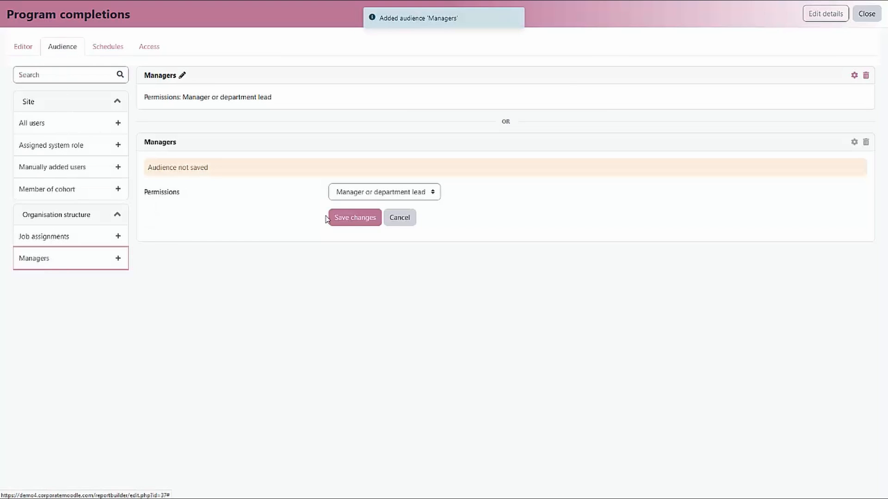